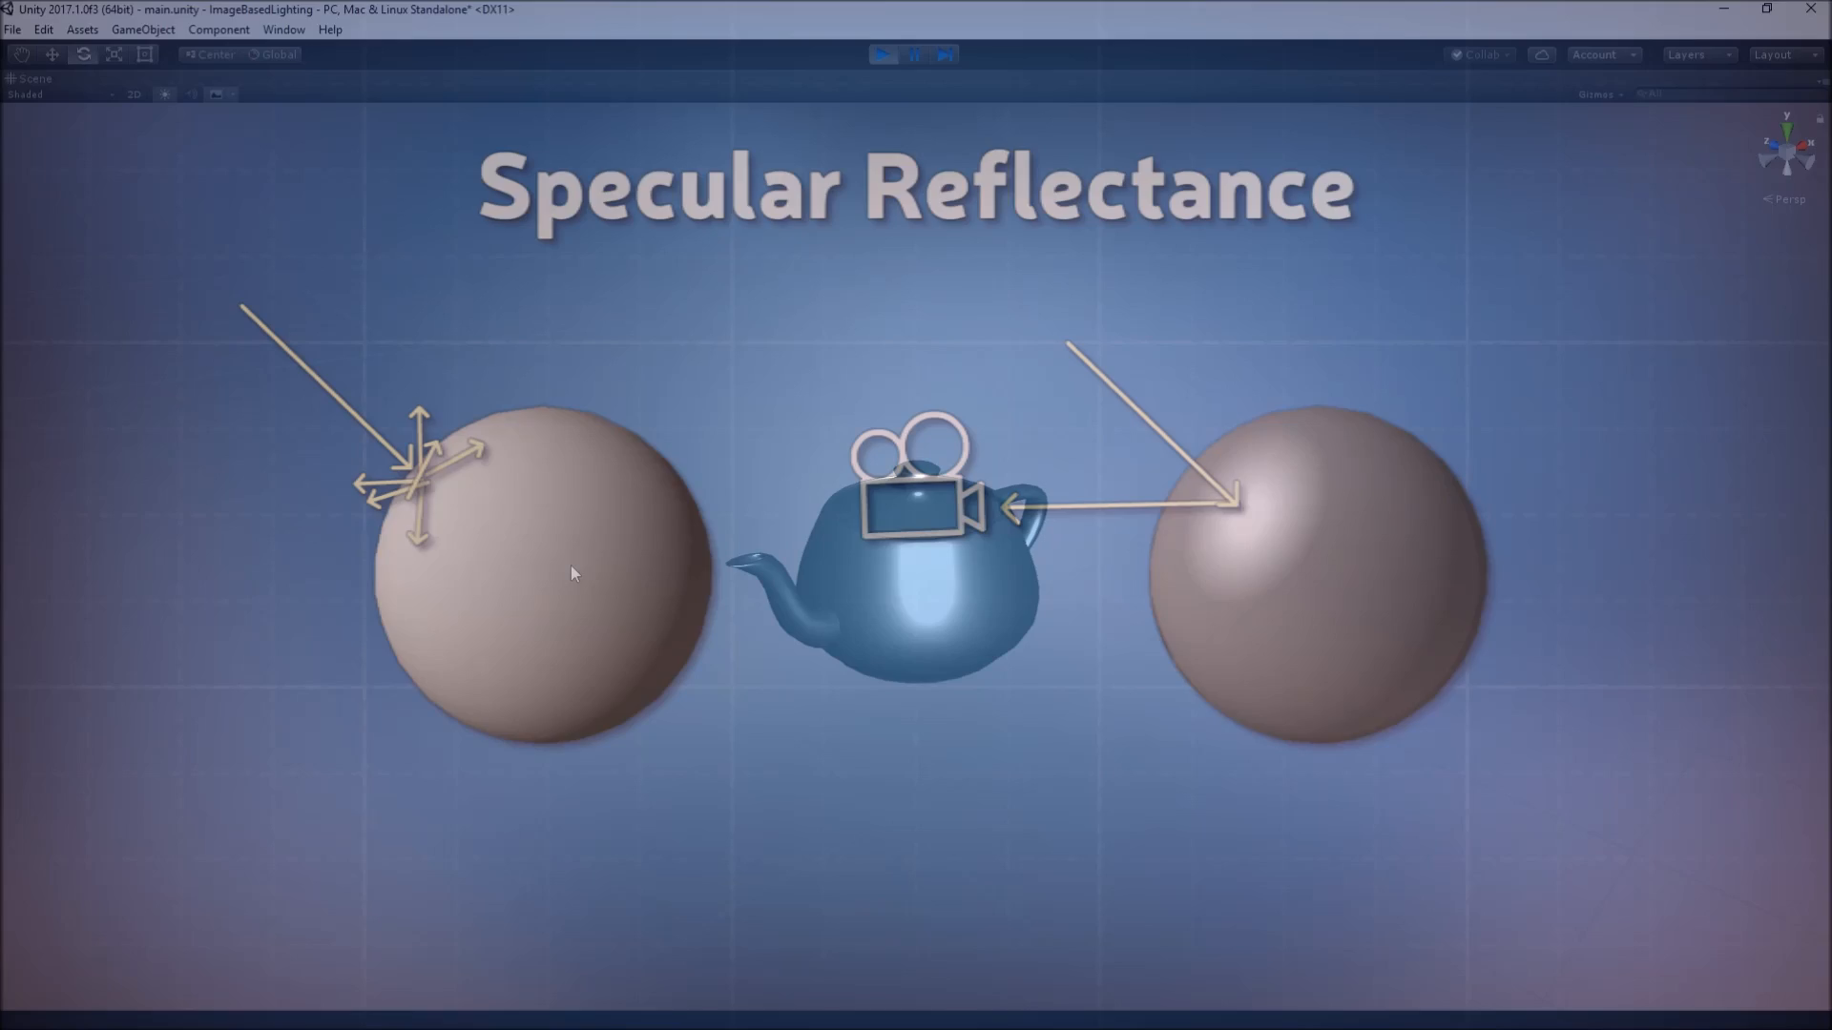
Step: Frame the glossy black teapot in the Scene view past the Specular Reflectance slide
left_click(884, 53)
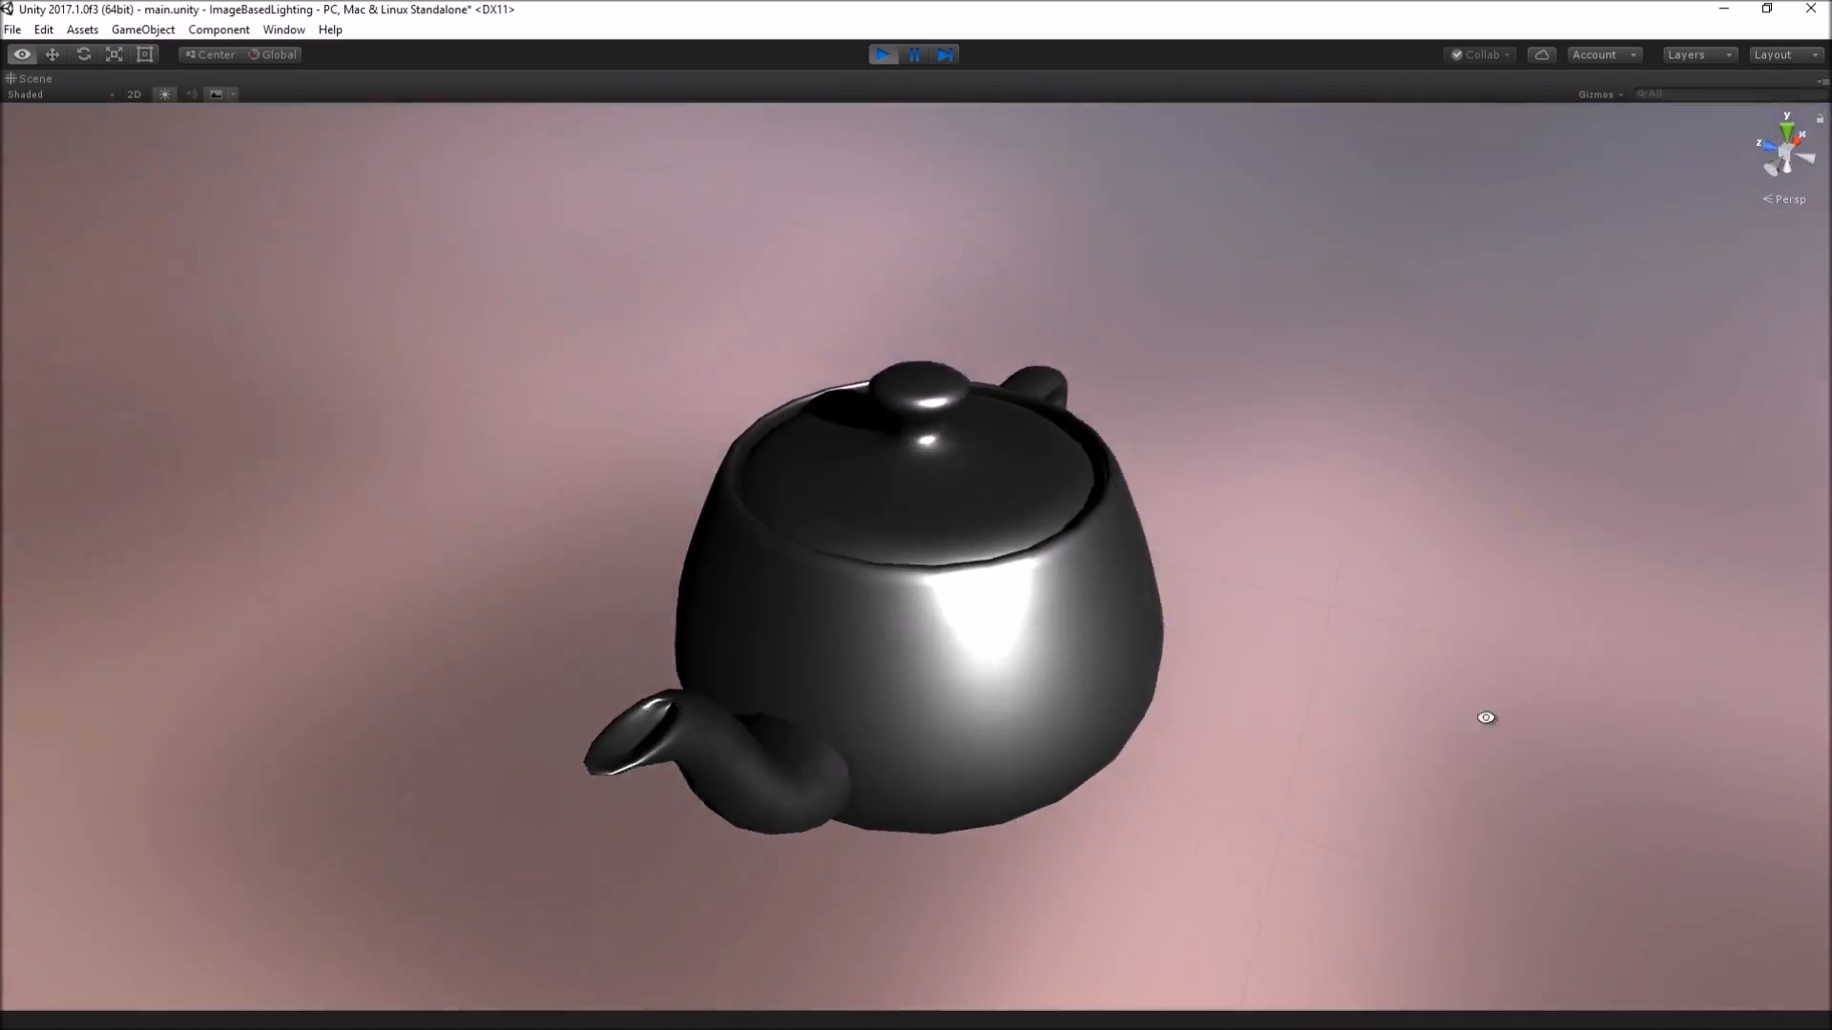
left_click_drag(1484, 718, 881, 631)
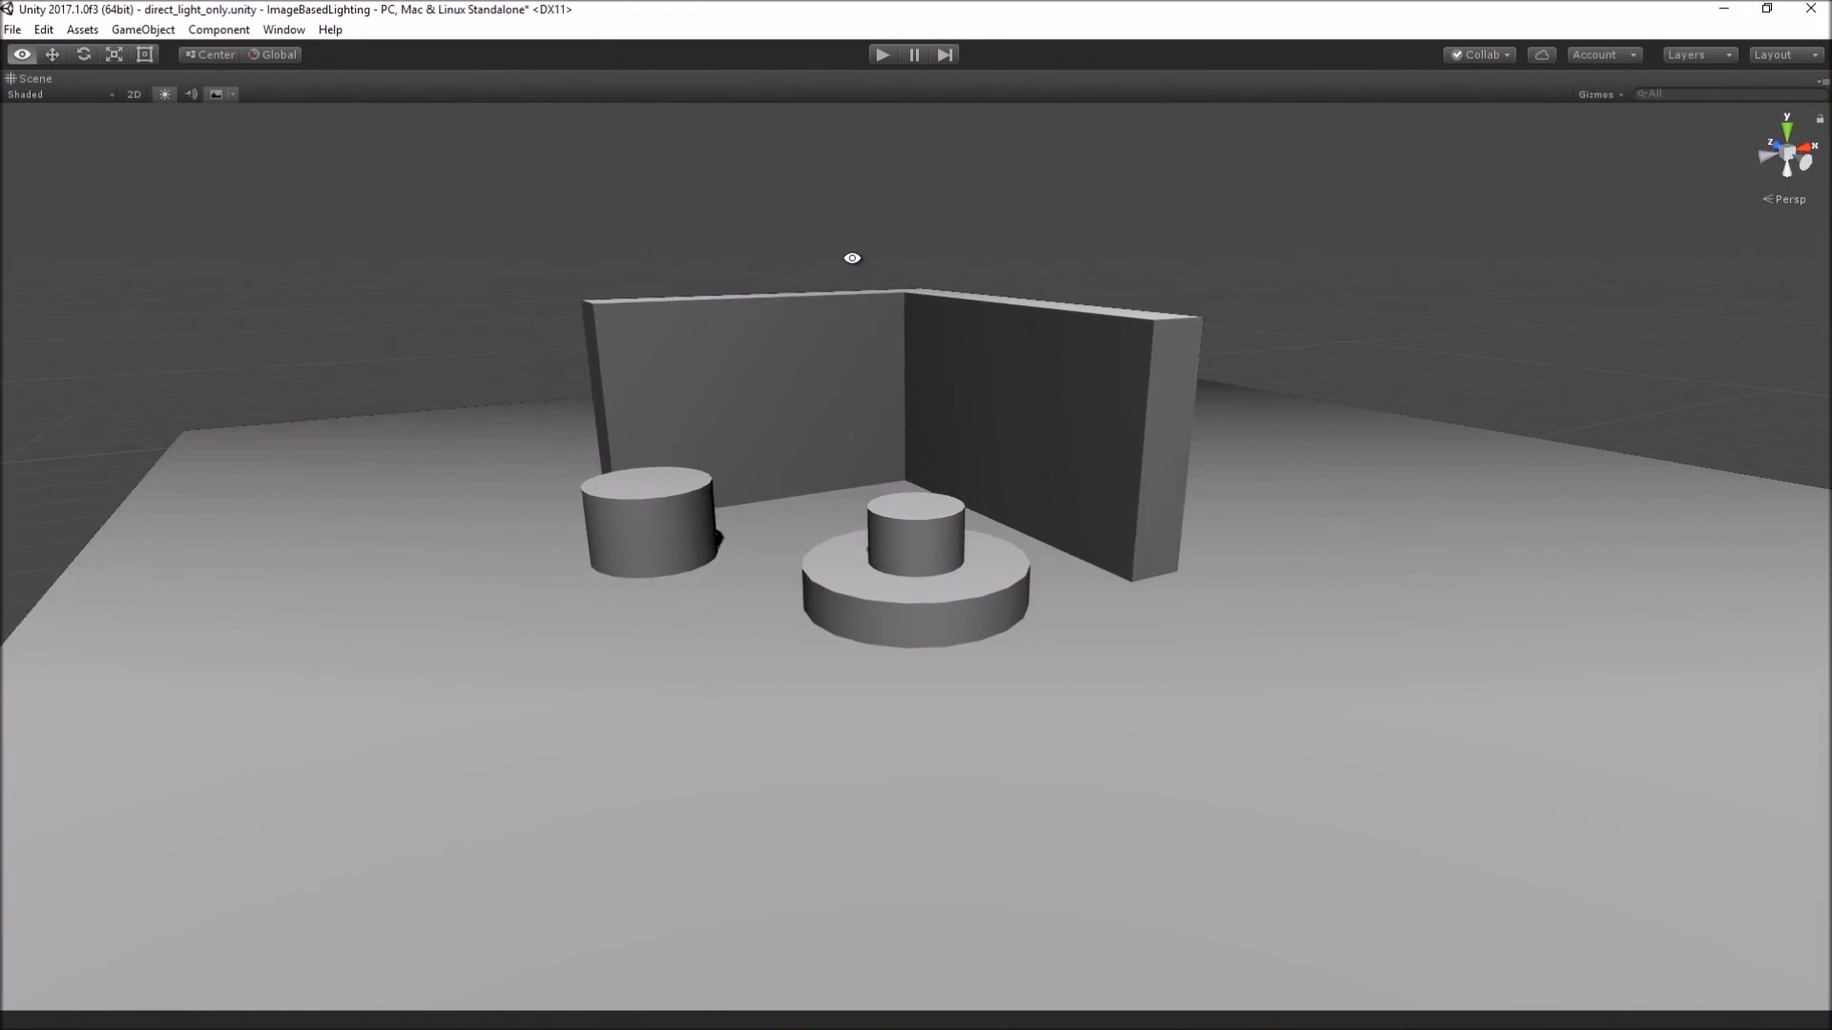
Step: Orbit the direct-light walls and cylinders, then return to main.unity's teapot
left_click_drag(851, 258, 618, 256)
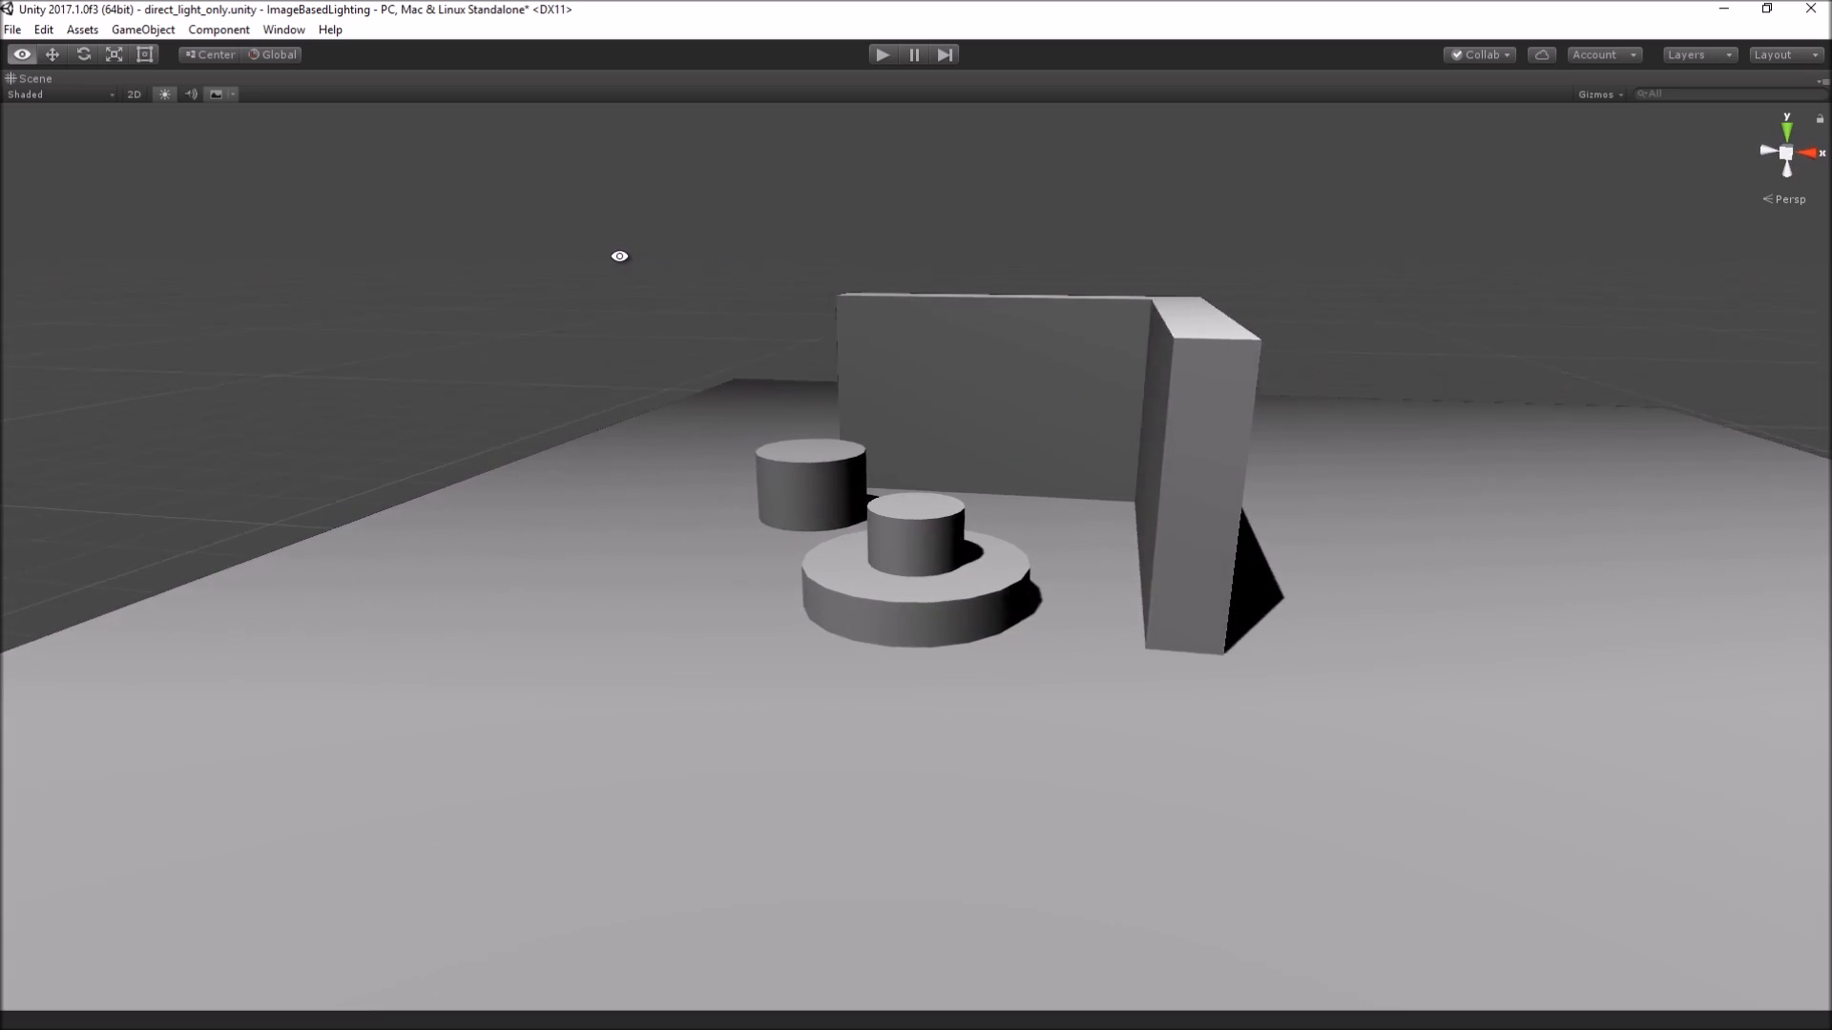
left_click_drag(618, 255, 1048, 303)
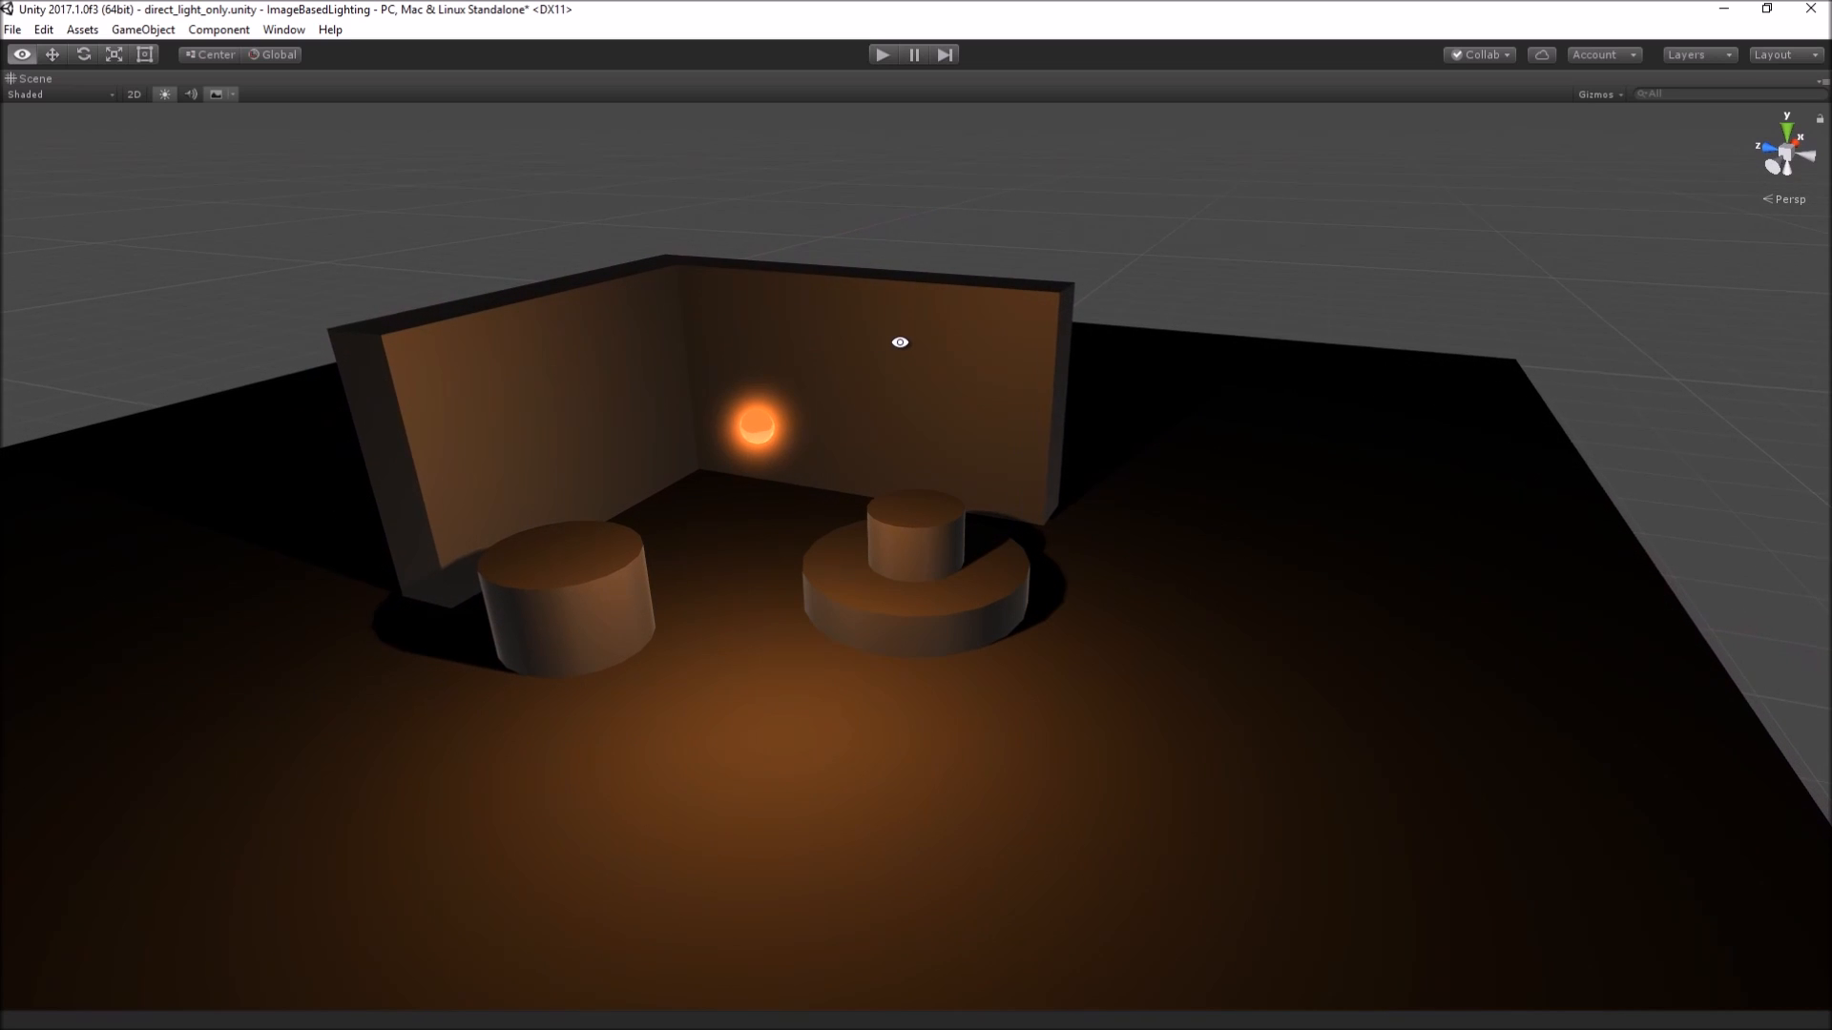
left_click(884, 54)
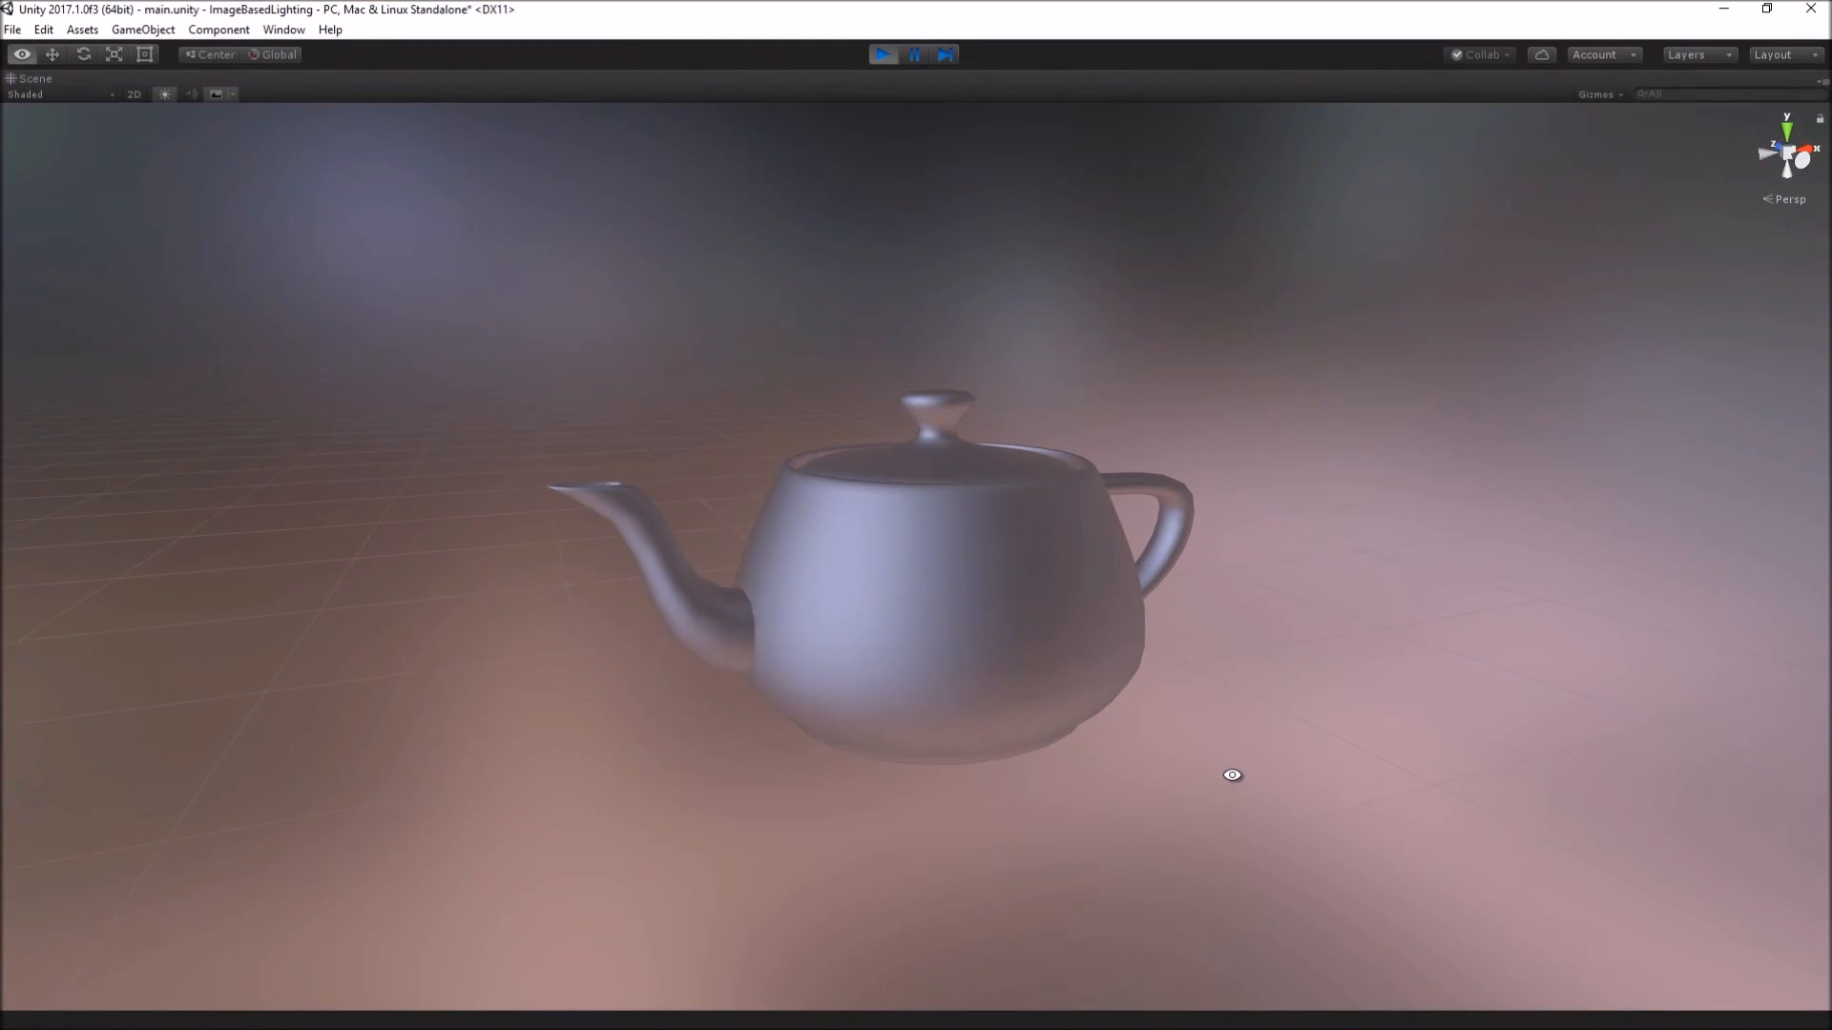
Step: Orbit around the softly lit teapot before moving to the 6_img_cube scene
left_click_drag(1231, 774, 1452, 887)
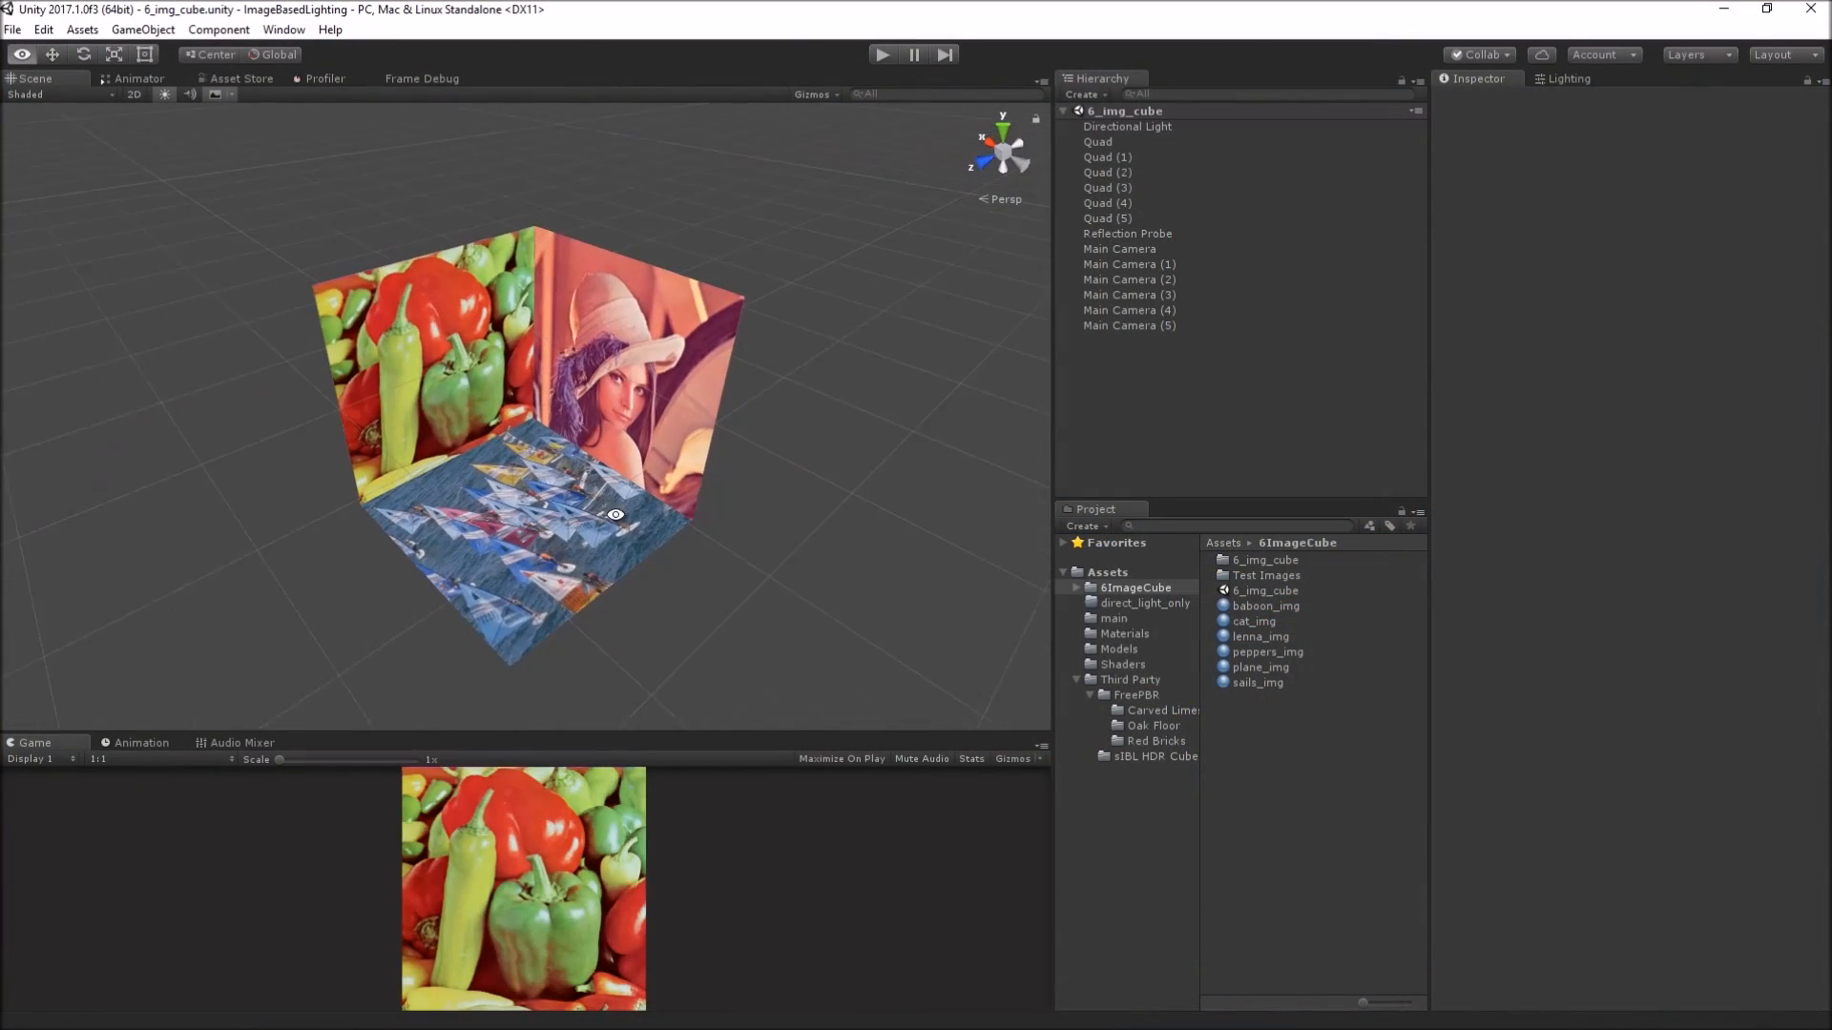
Step: Select Main Camera through Main Camera (5) so all six camera previews show together
left_click(1118, 248)
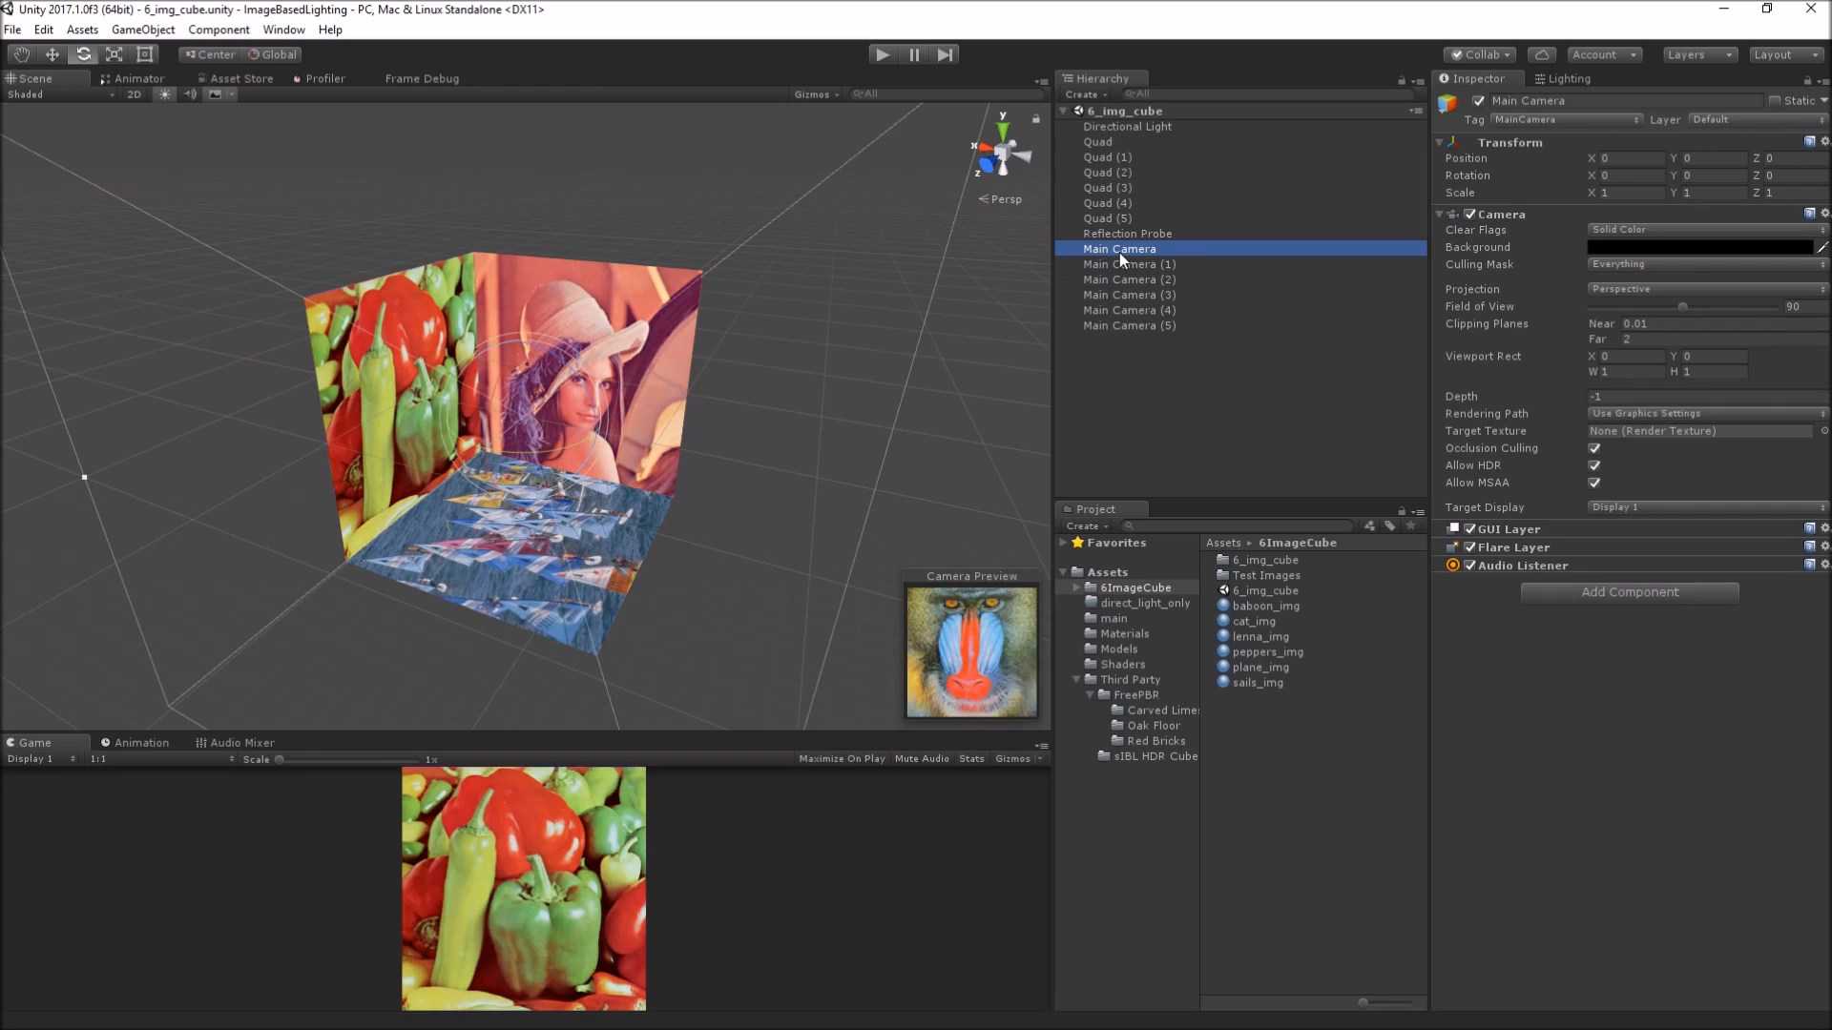
left_click(1127, 278)
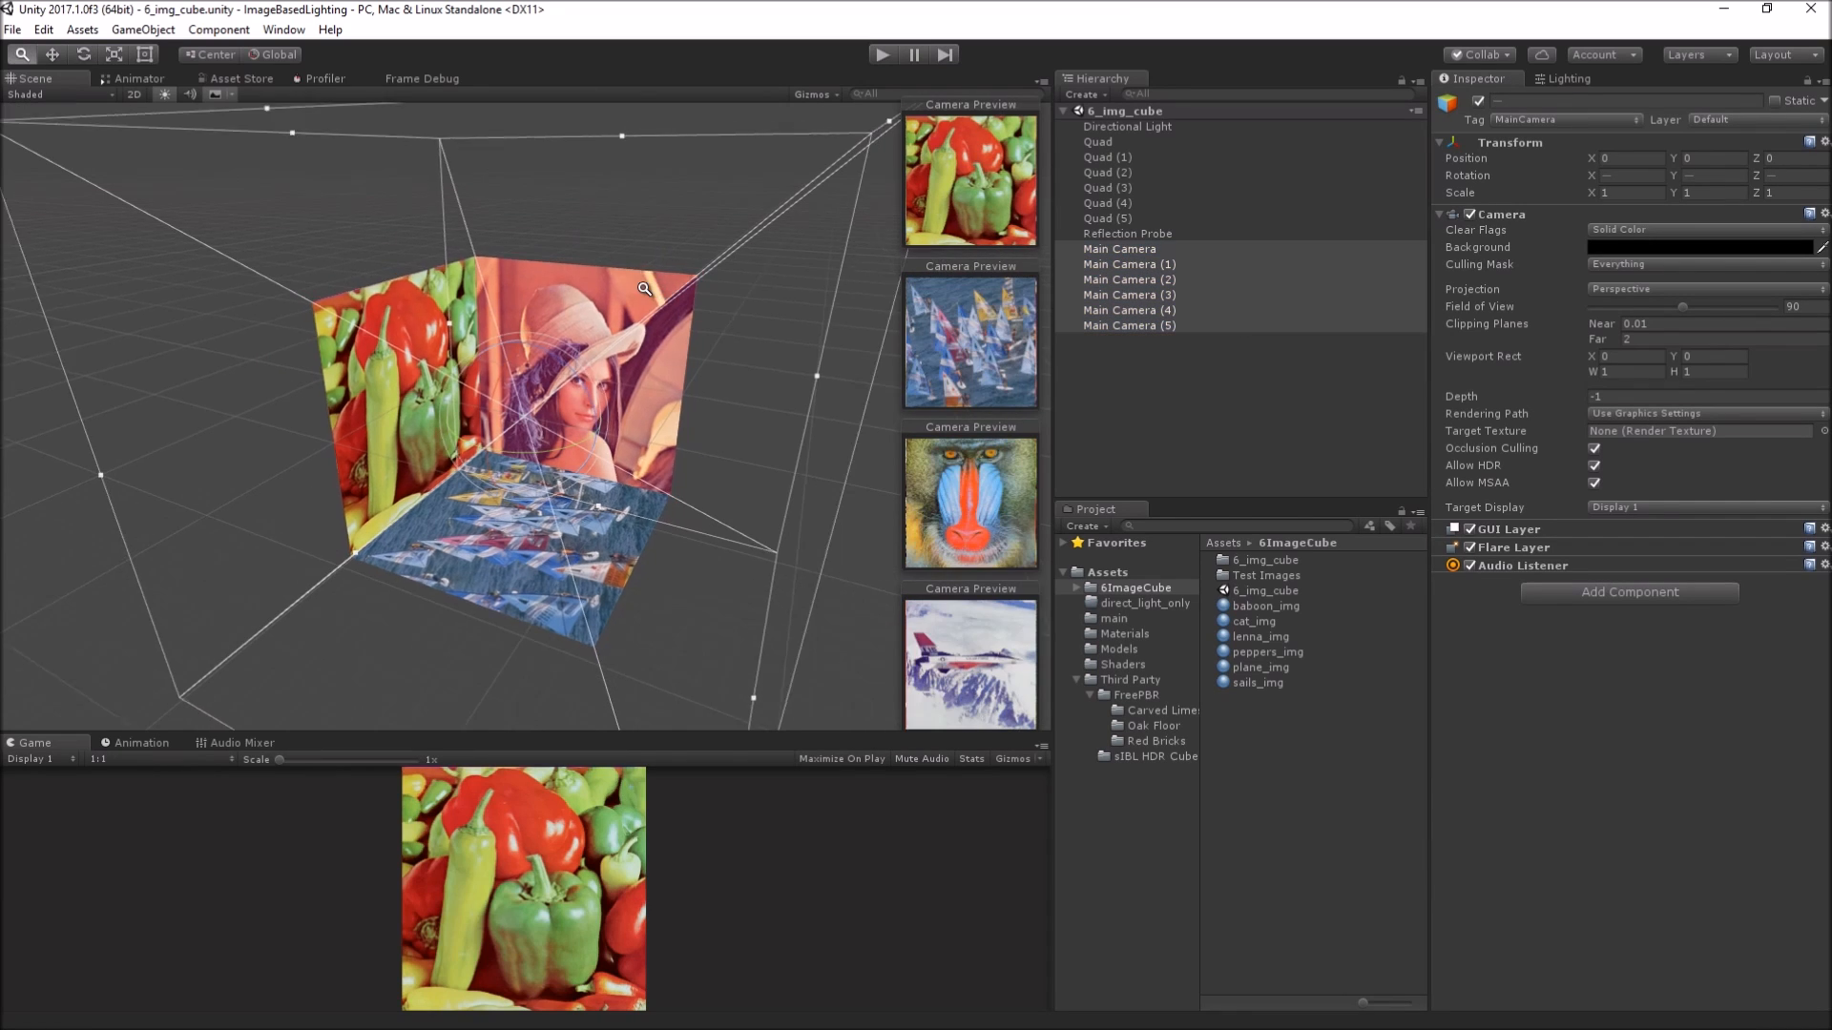
left_click(1252, 574)
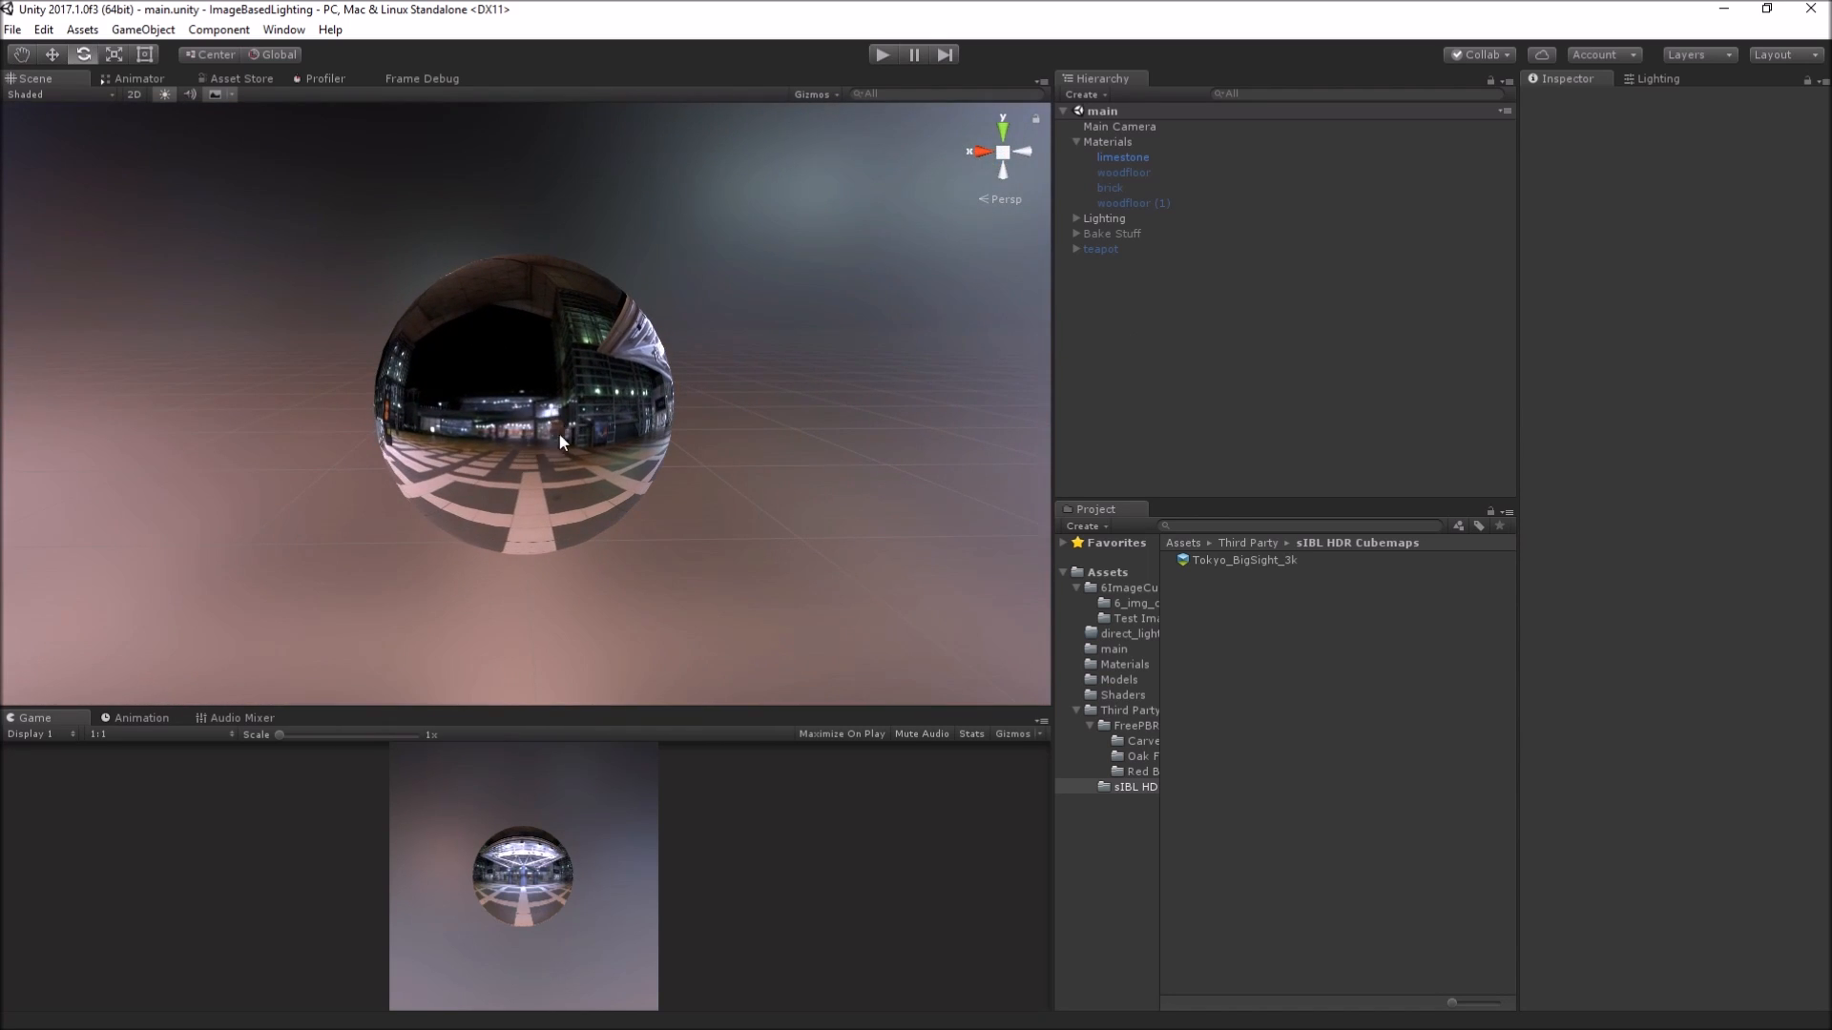
left_click_drag(561, 441, 638, 584)
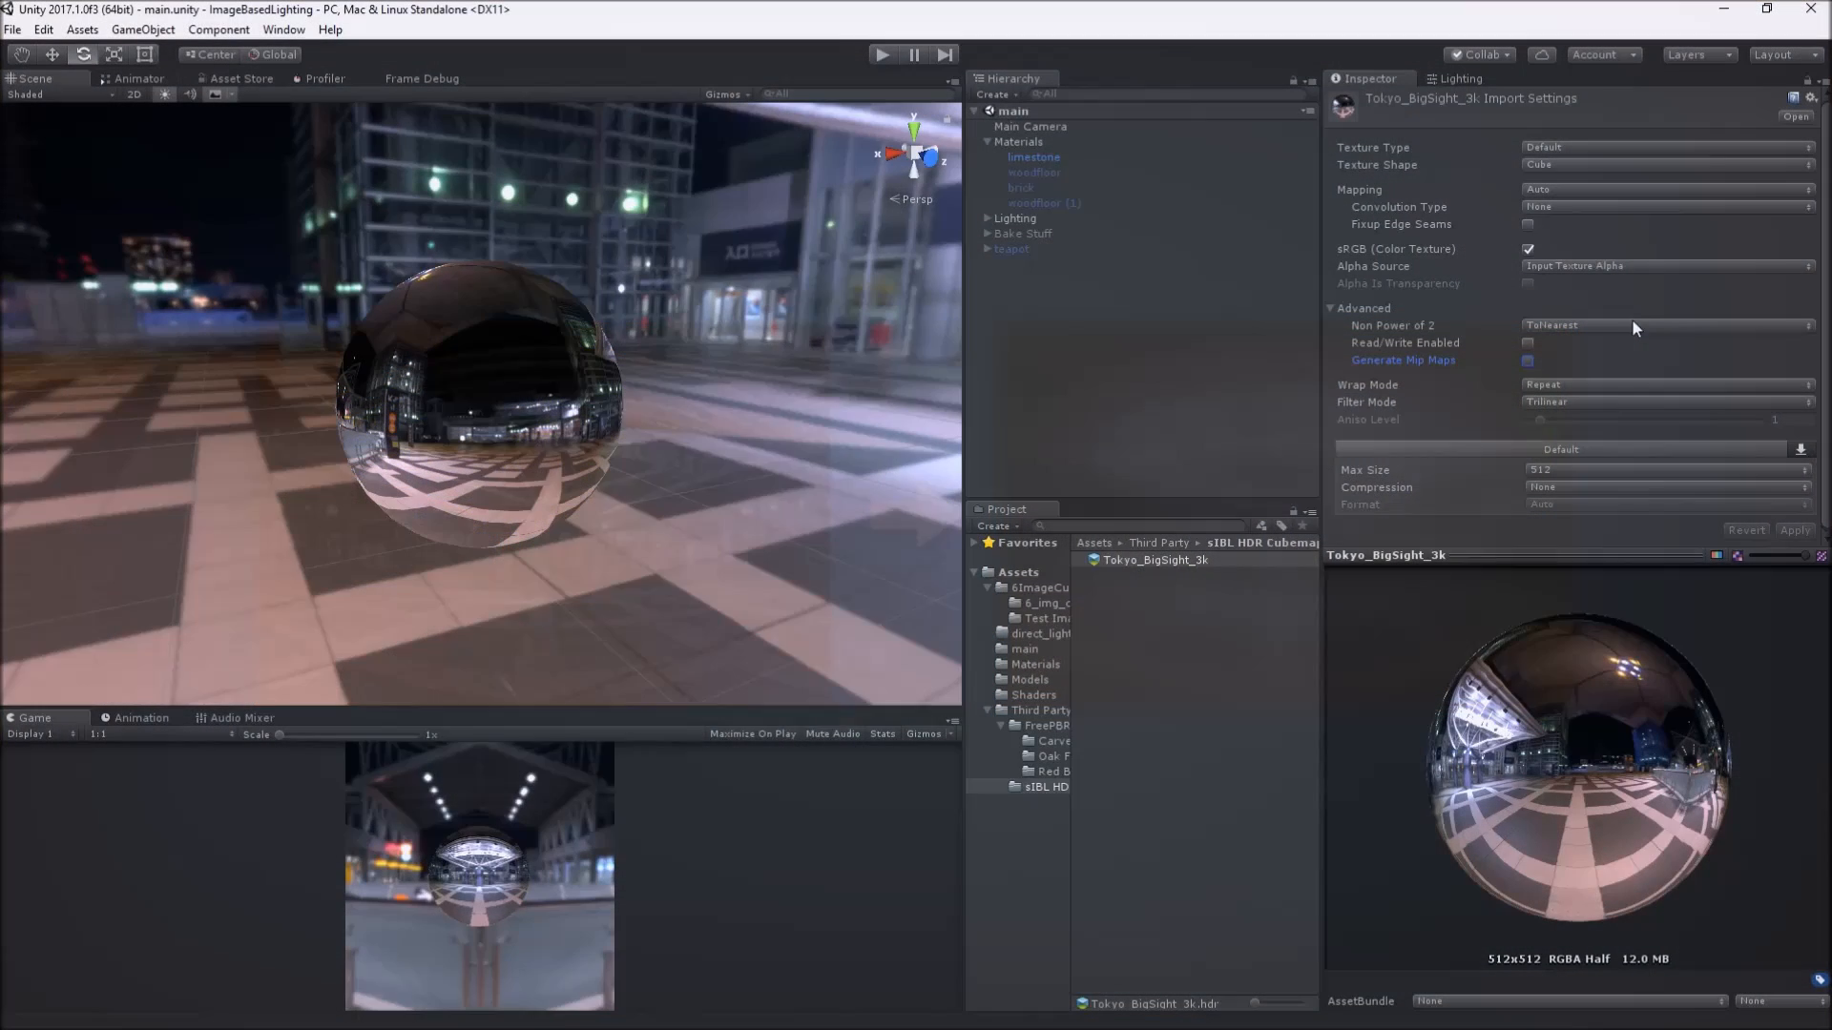
Step: Reimport Tokyo_BigSight_3k with Specular (Glossy Reflection) convolution and mip maps, then scrub its blurrier mips
left_click(1663, 206)
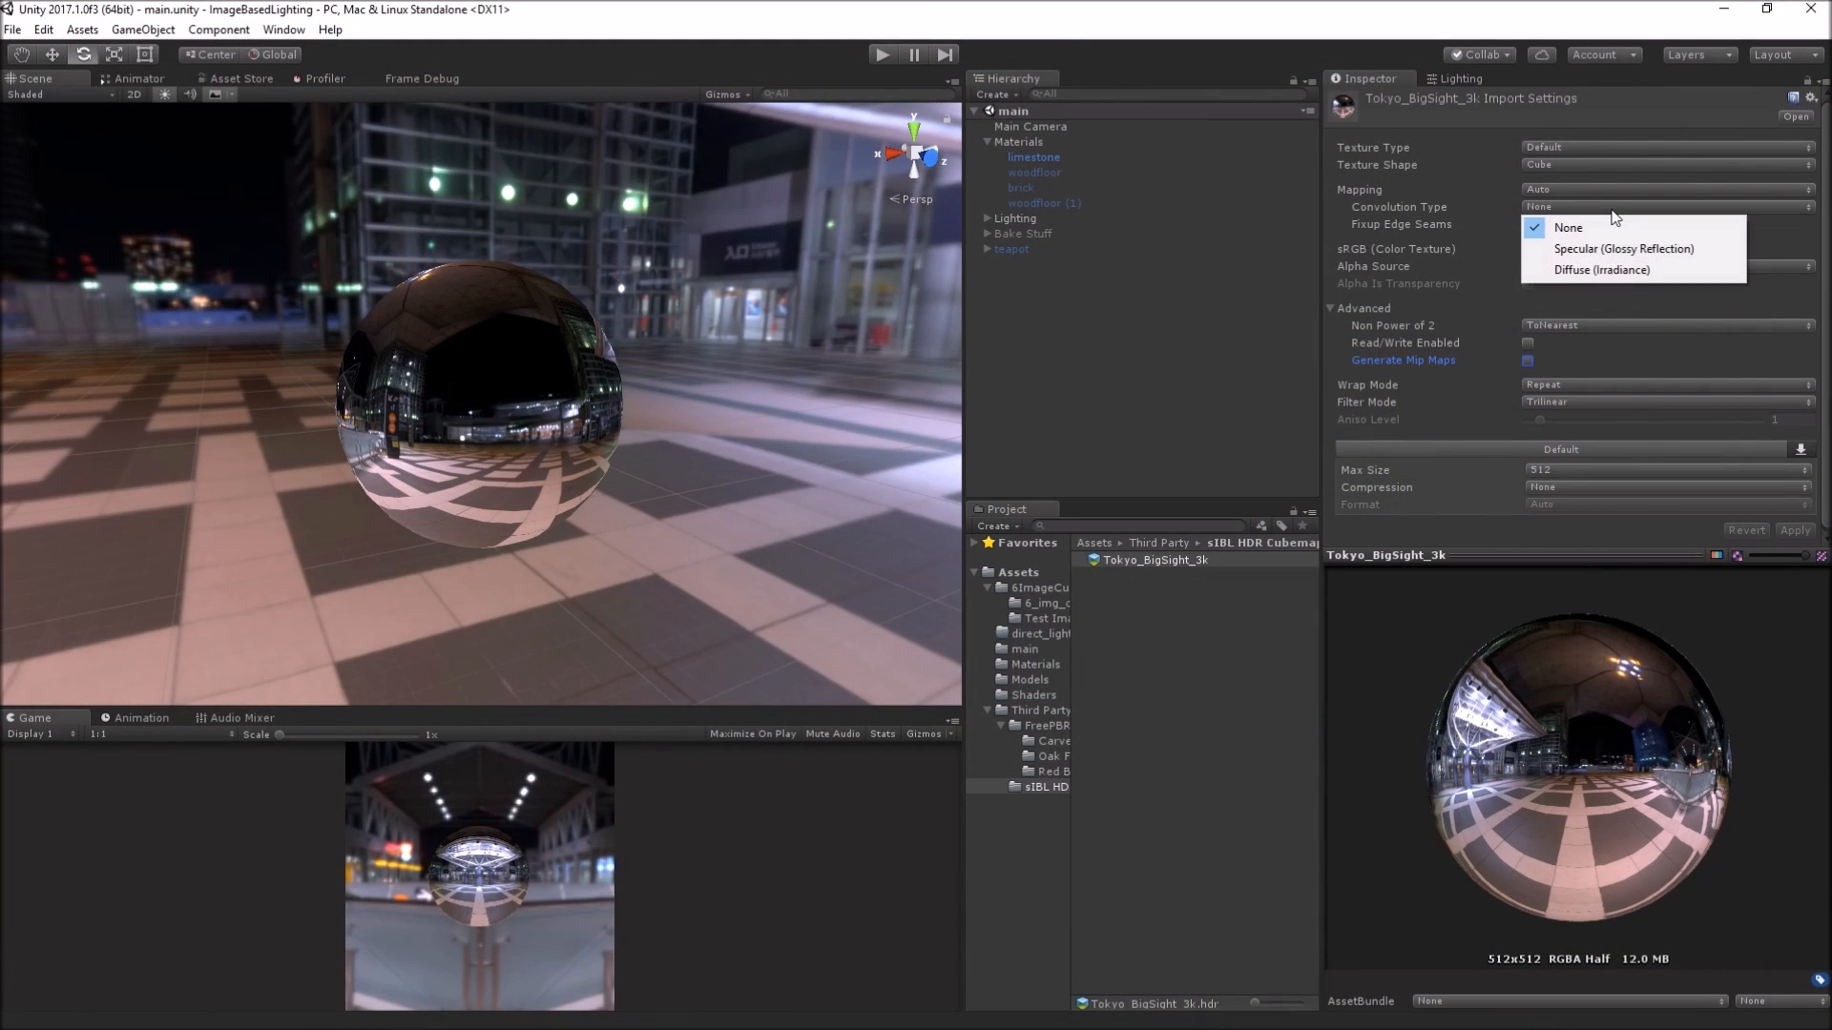
left_click(1622, 249)
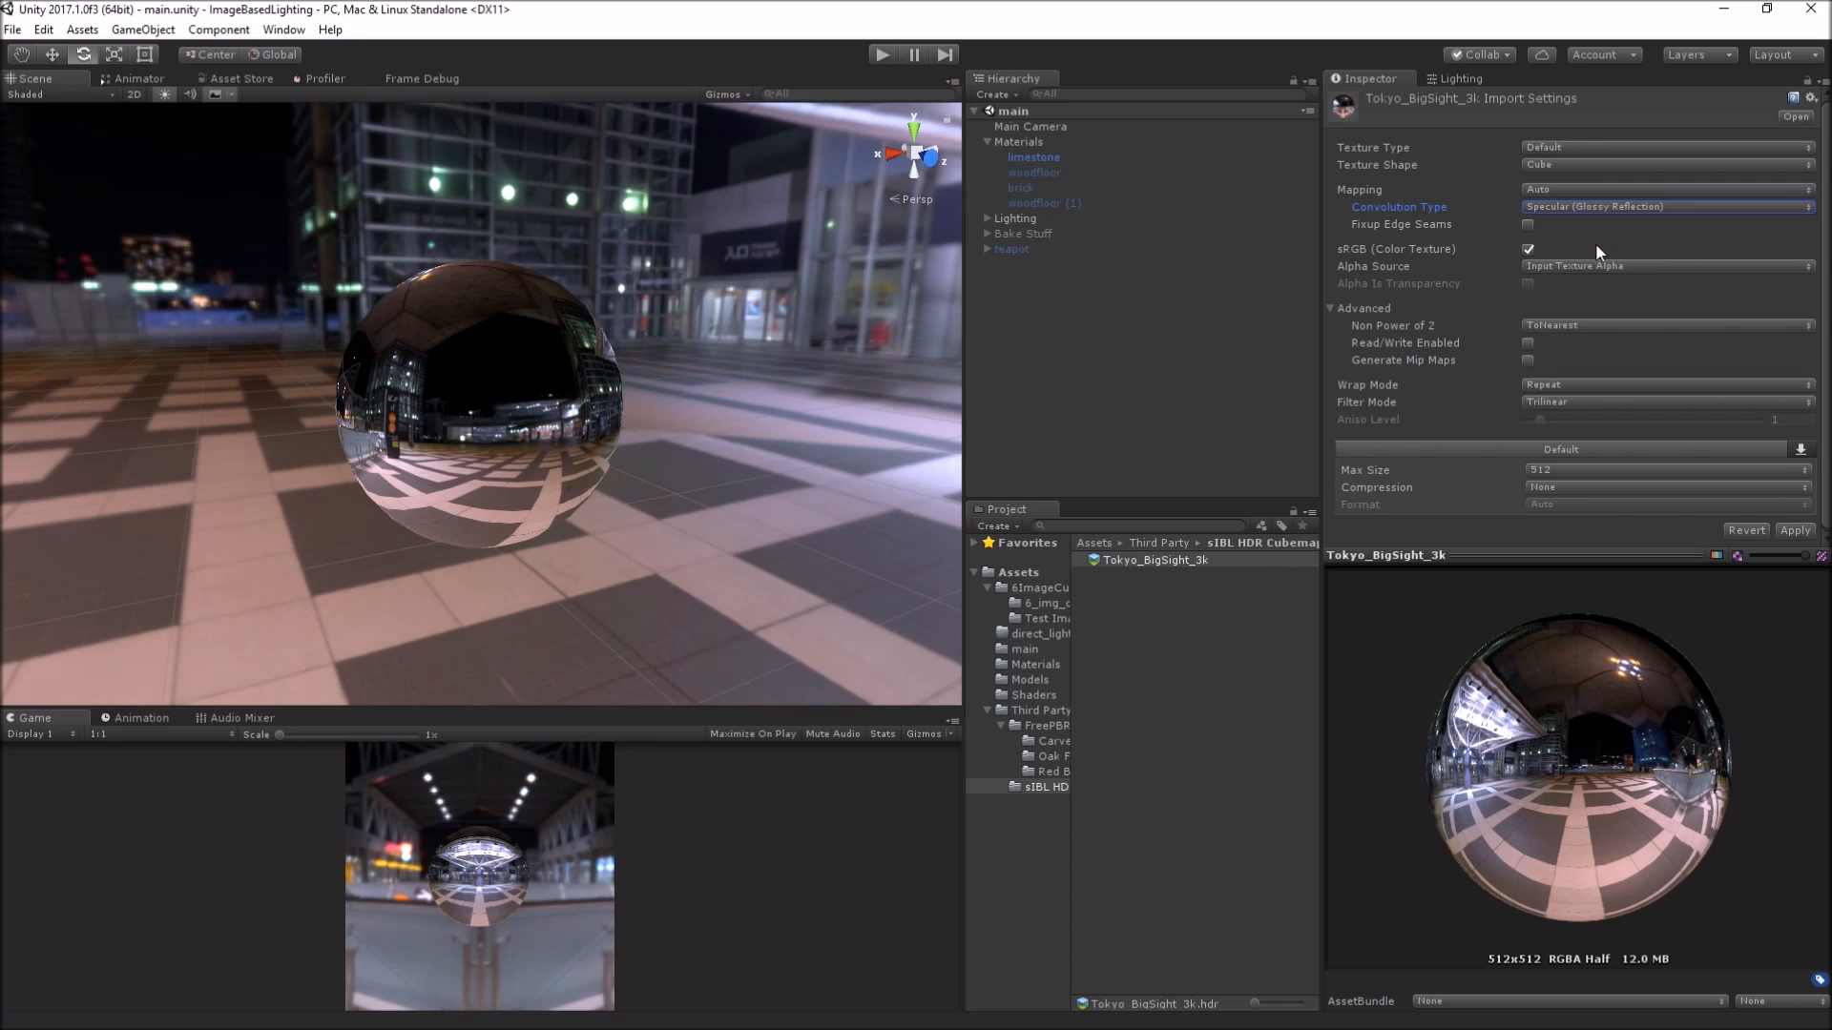
mouse_move(1530, 368)
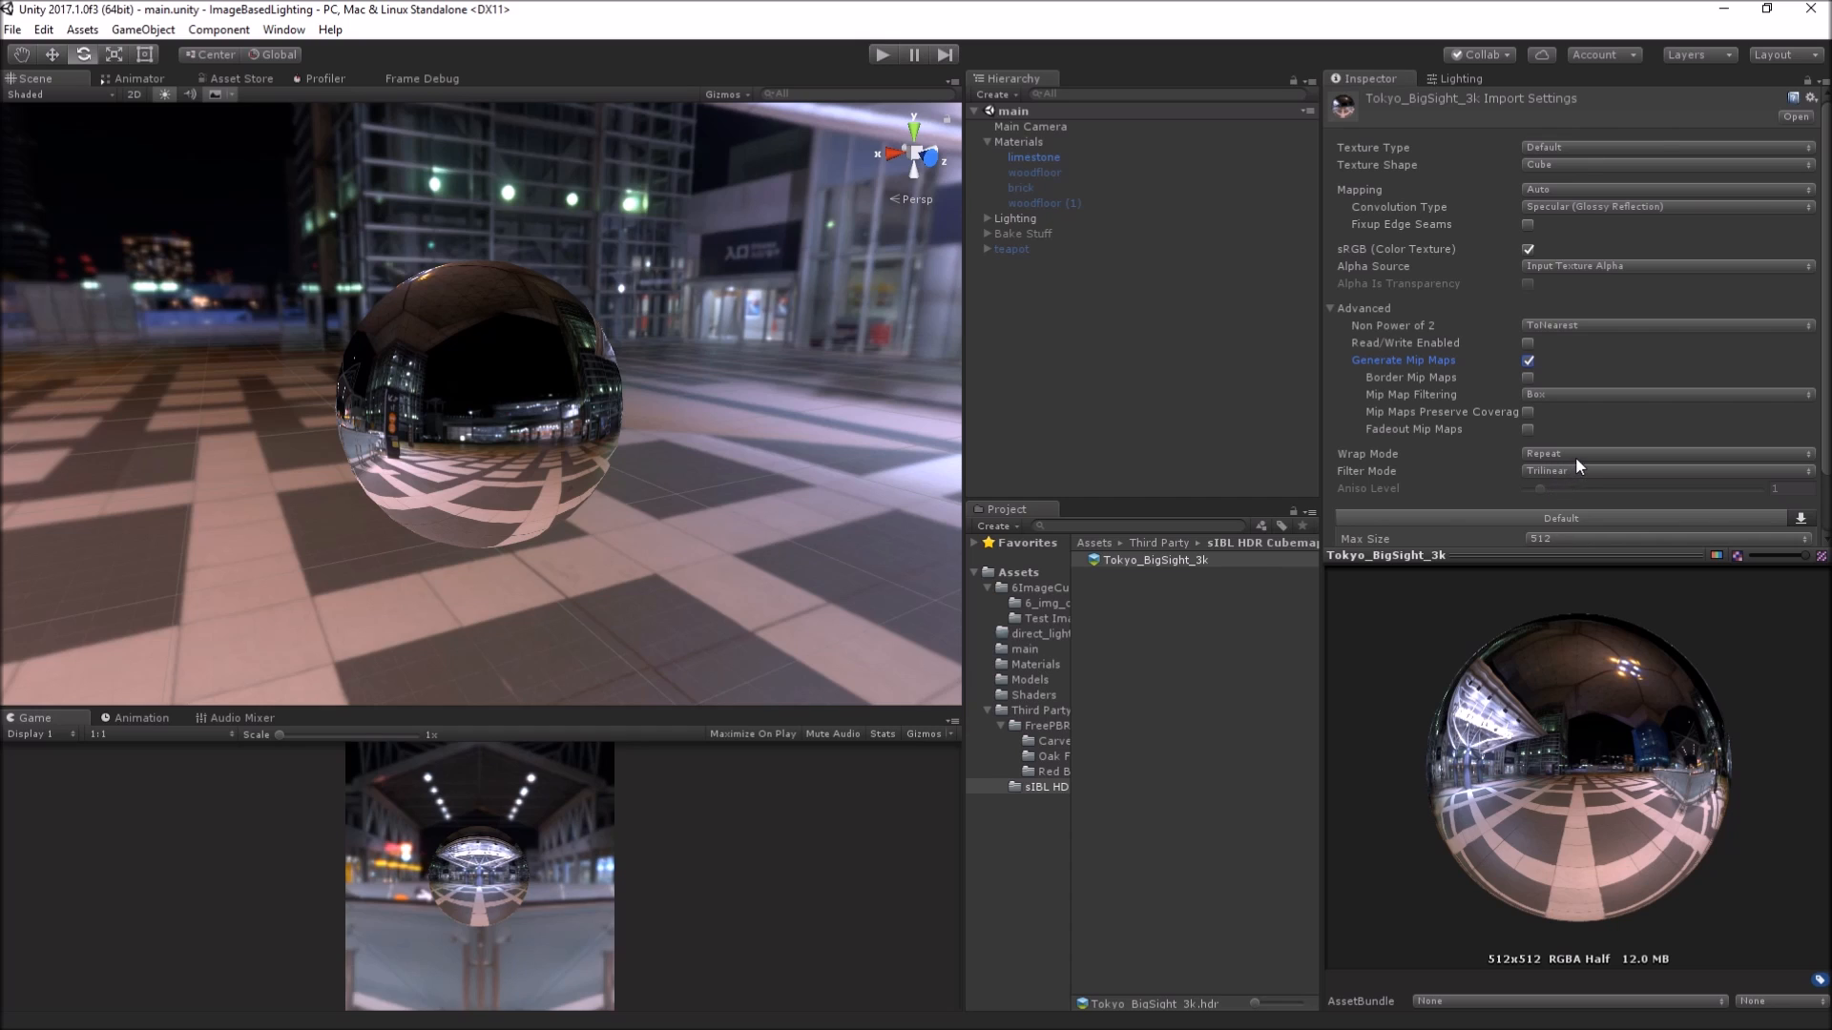
left_click(1795, 529)
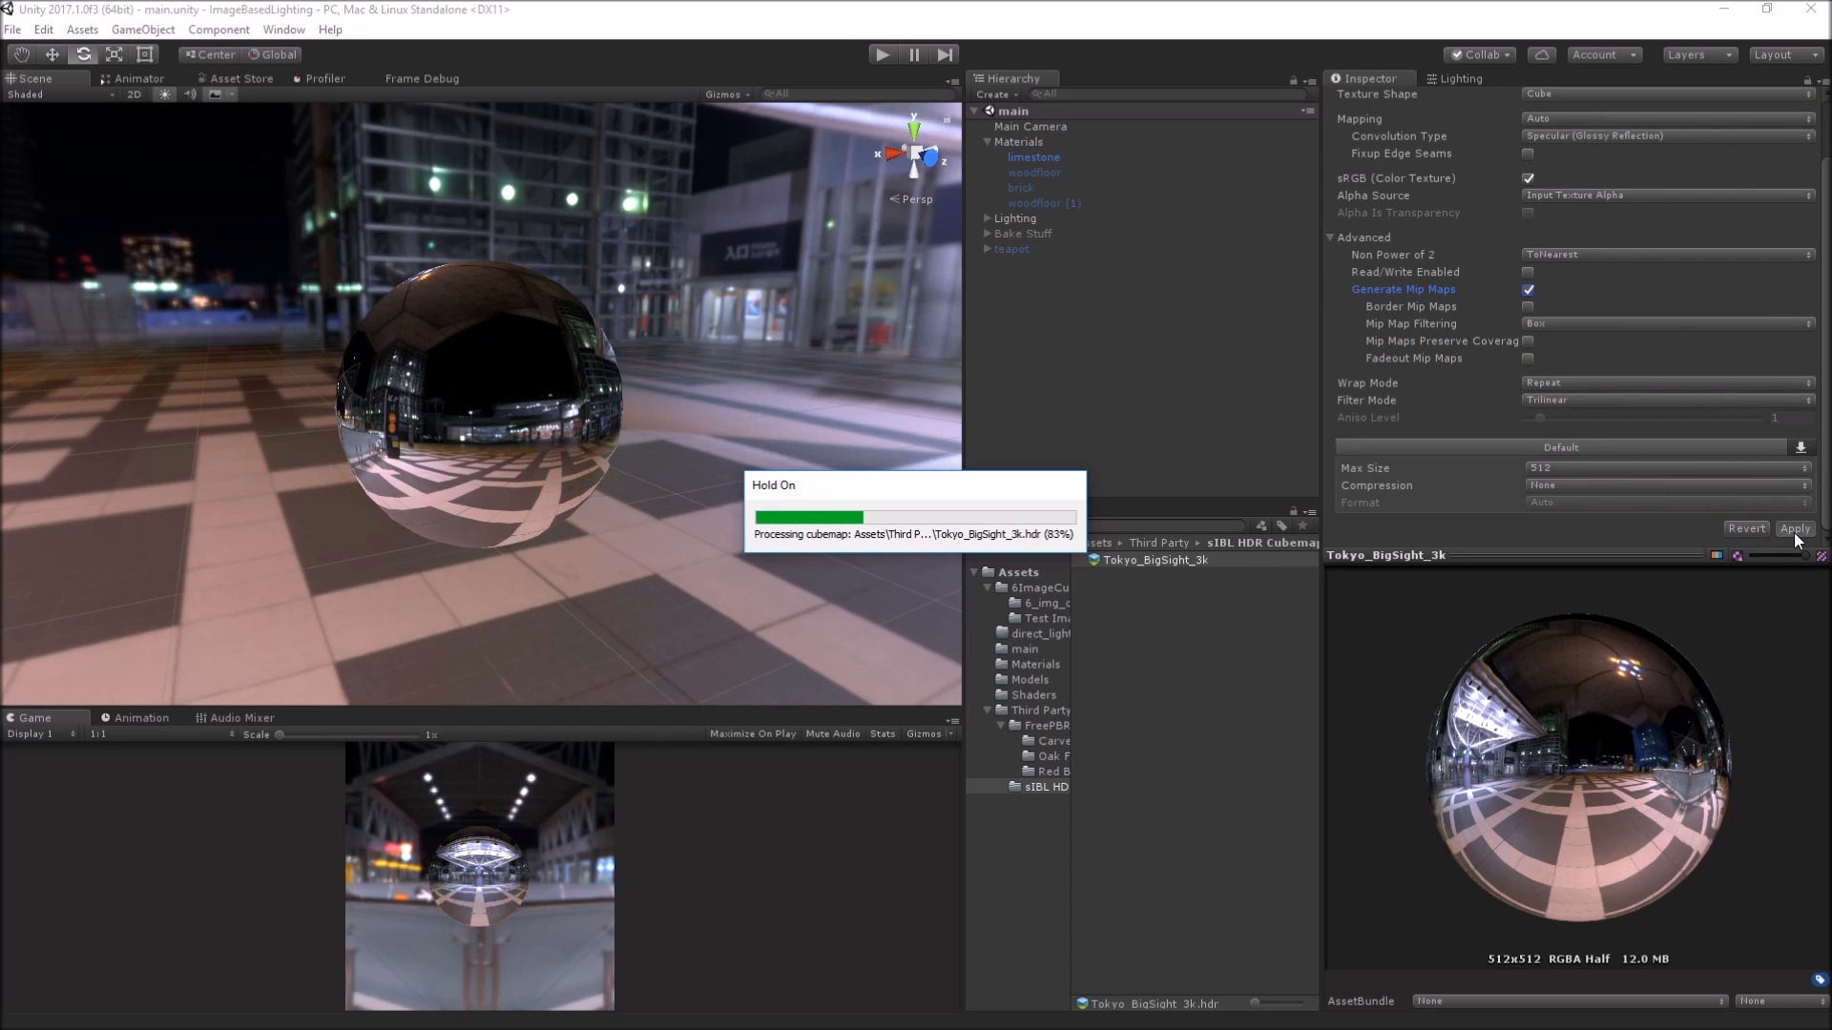
left_click(1796, 528)
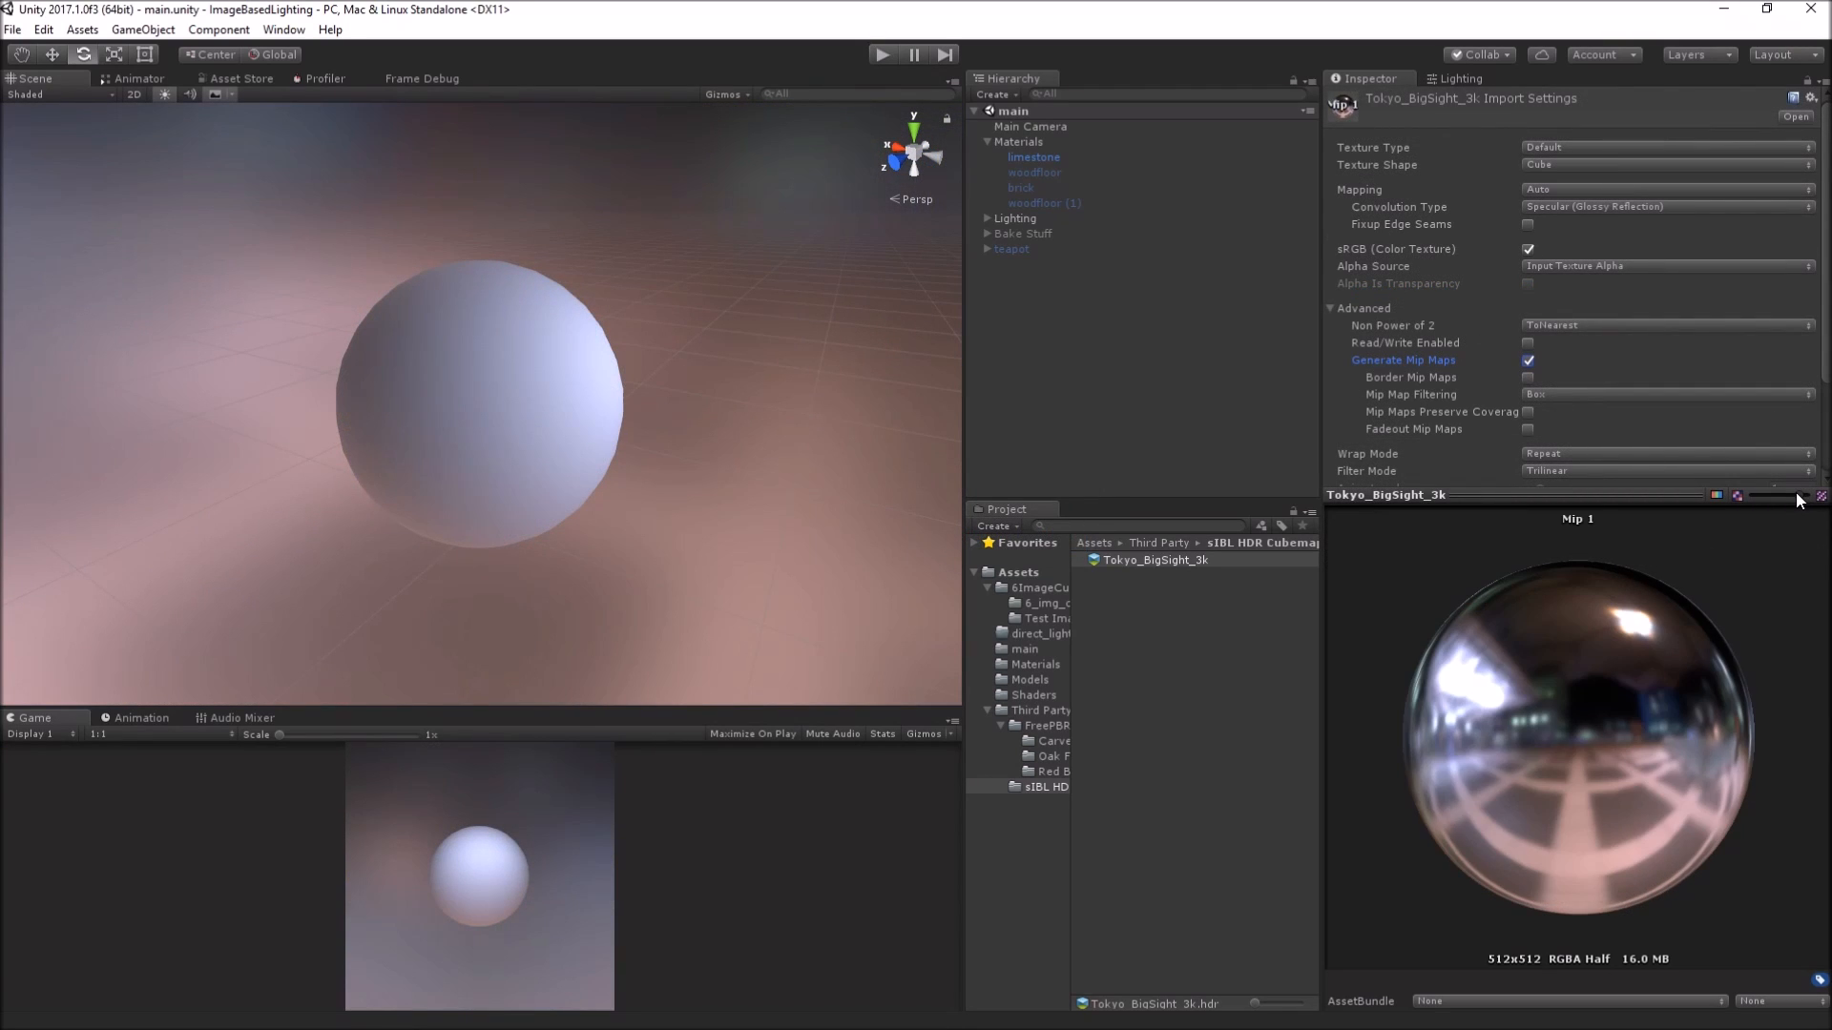
left_click_drag(1736, 496, 1777, 496)
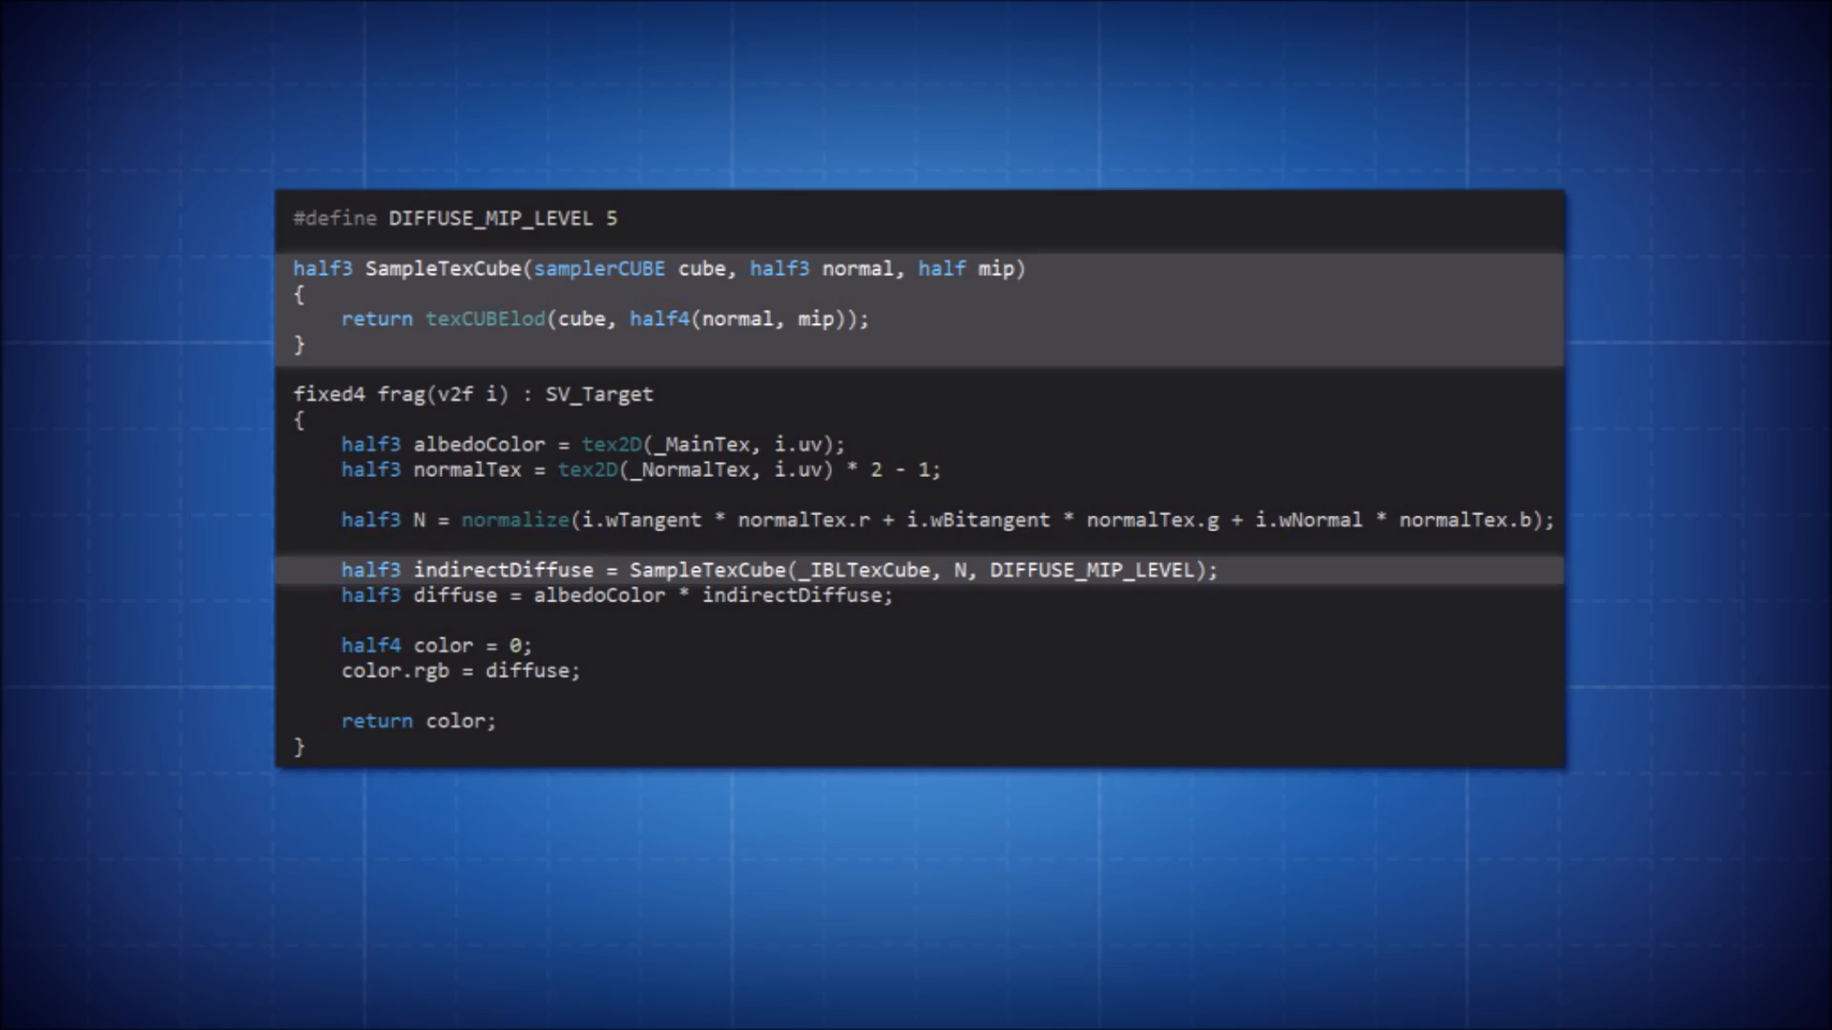
double_click(1091, 570)
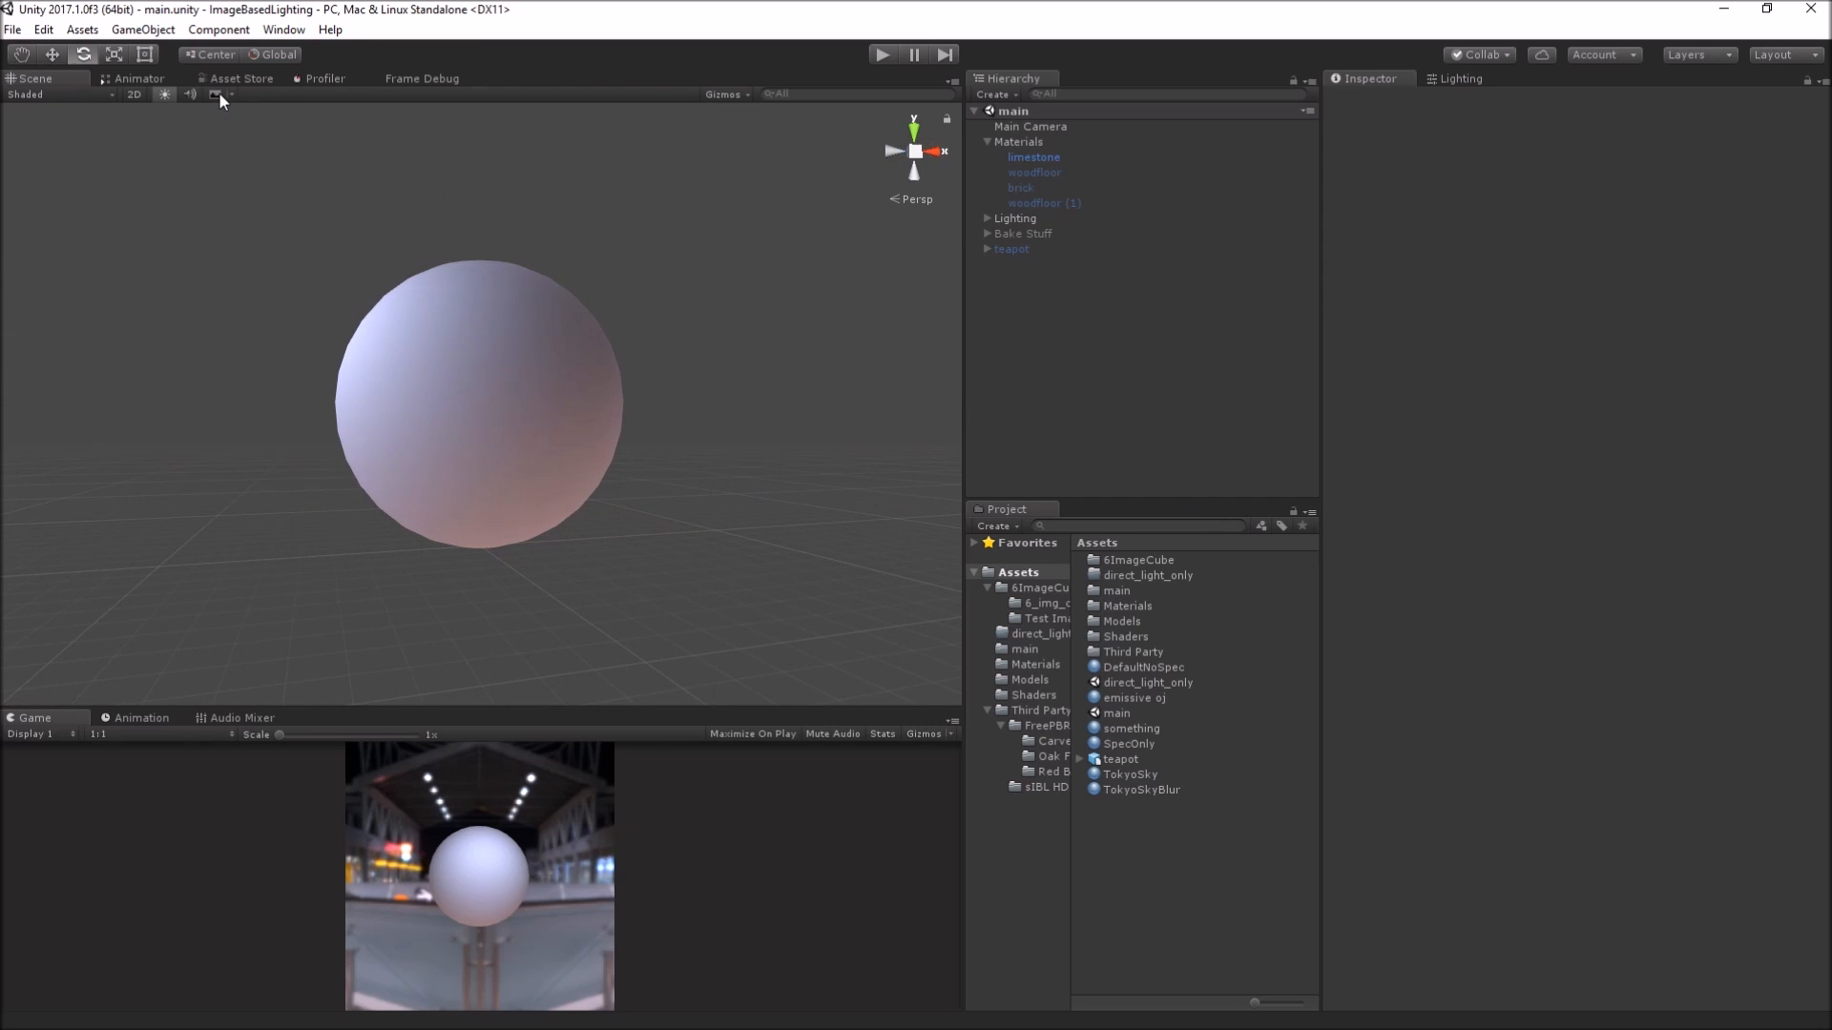
Step: Enable the Scene view skybox so the Tokyo environment appears behind the sphere
left_click(216, 95)
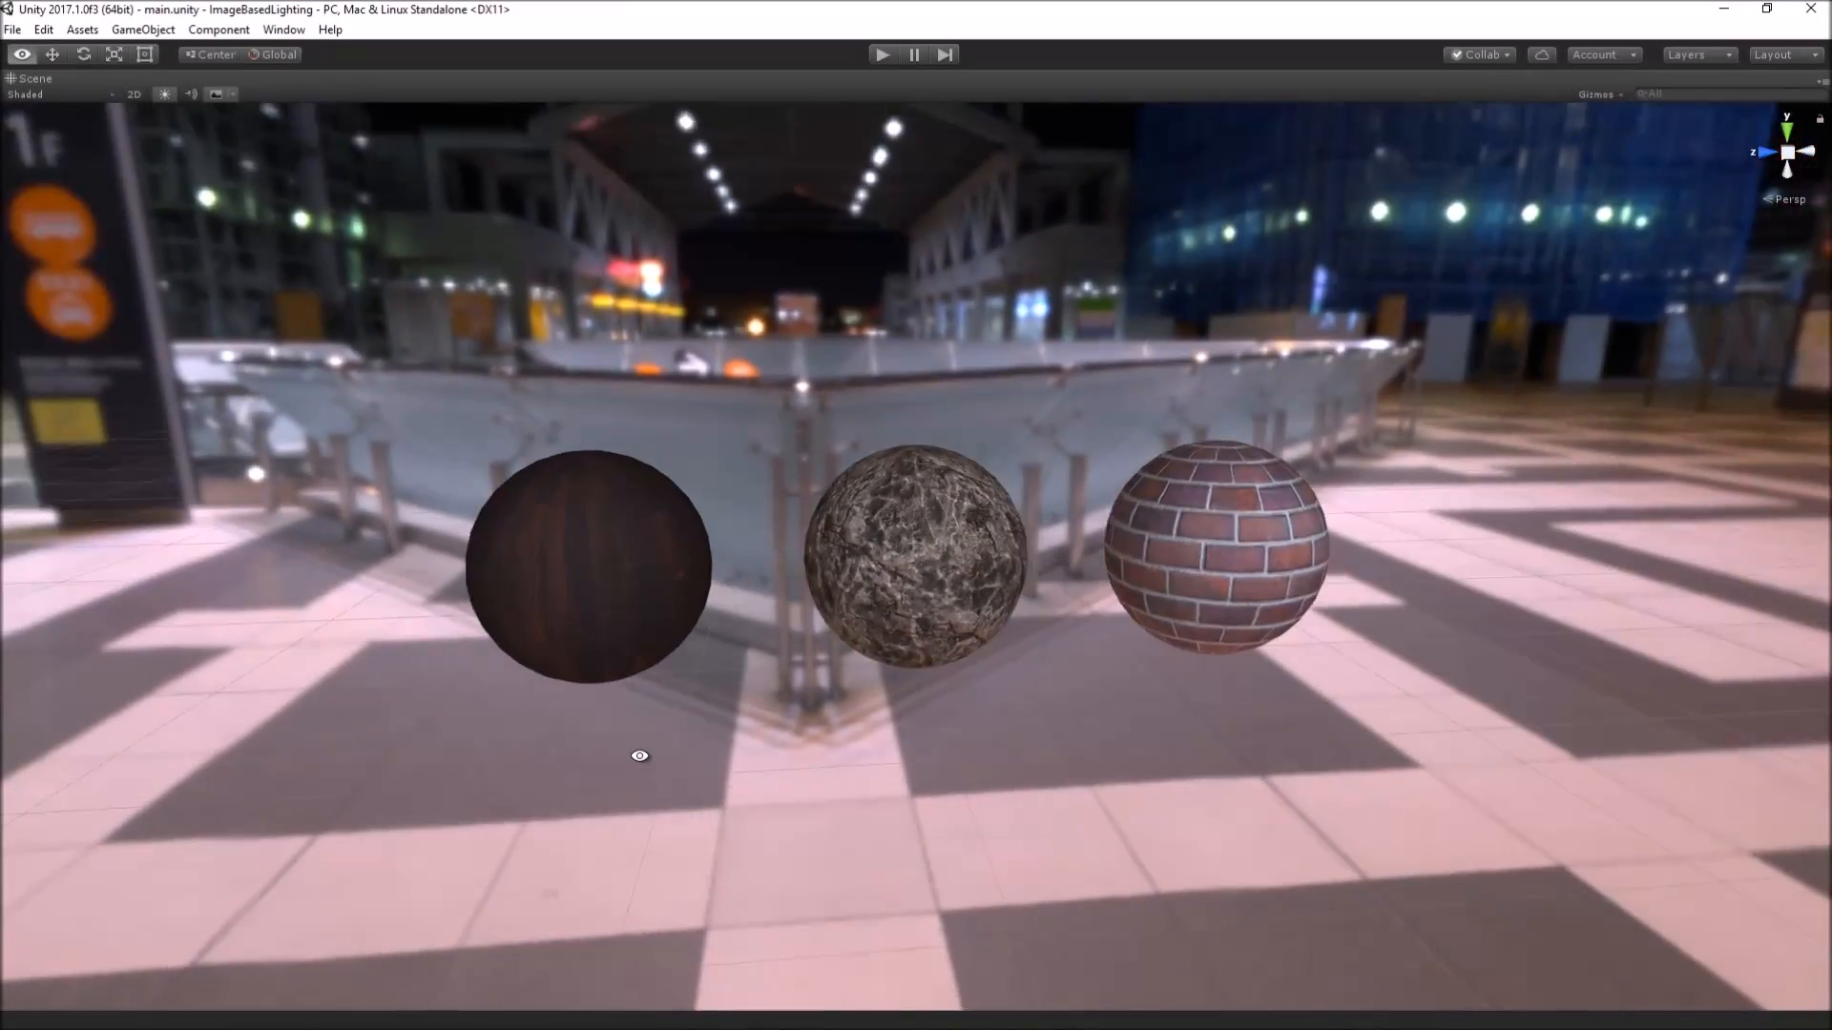
Step: Swing the camera closer to the wood, limestone and brick spheres
left_click_drag(639, 756, 513, 733)
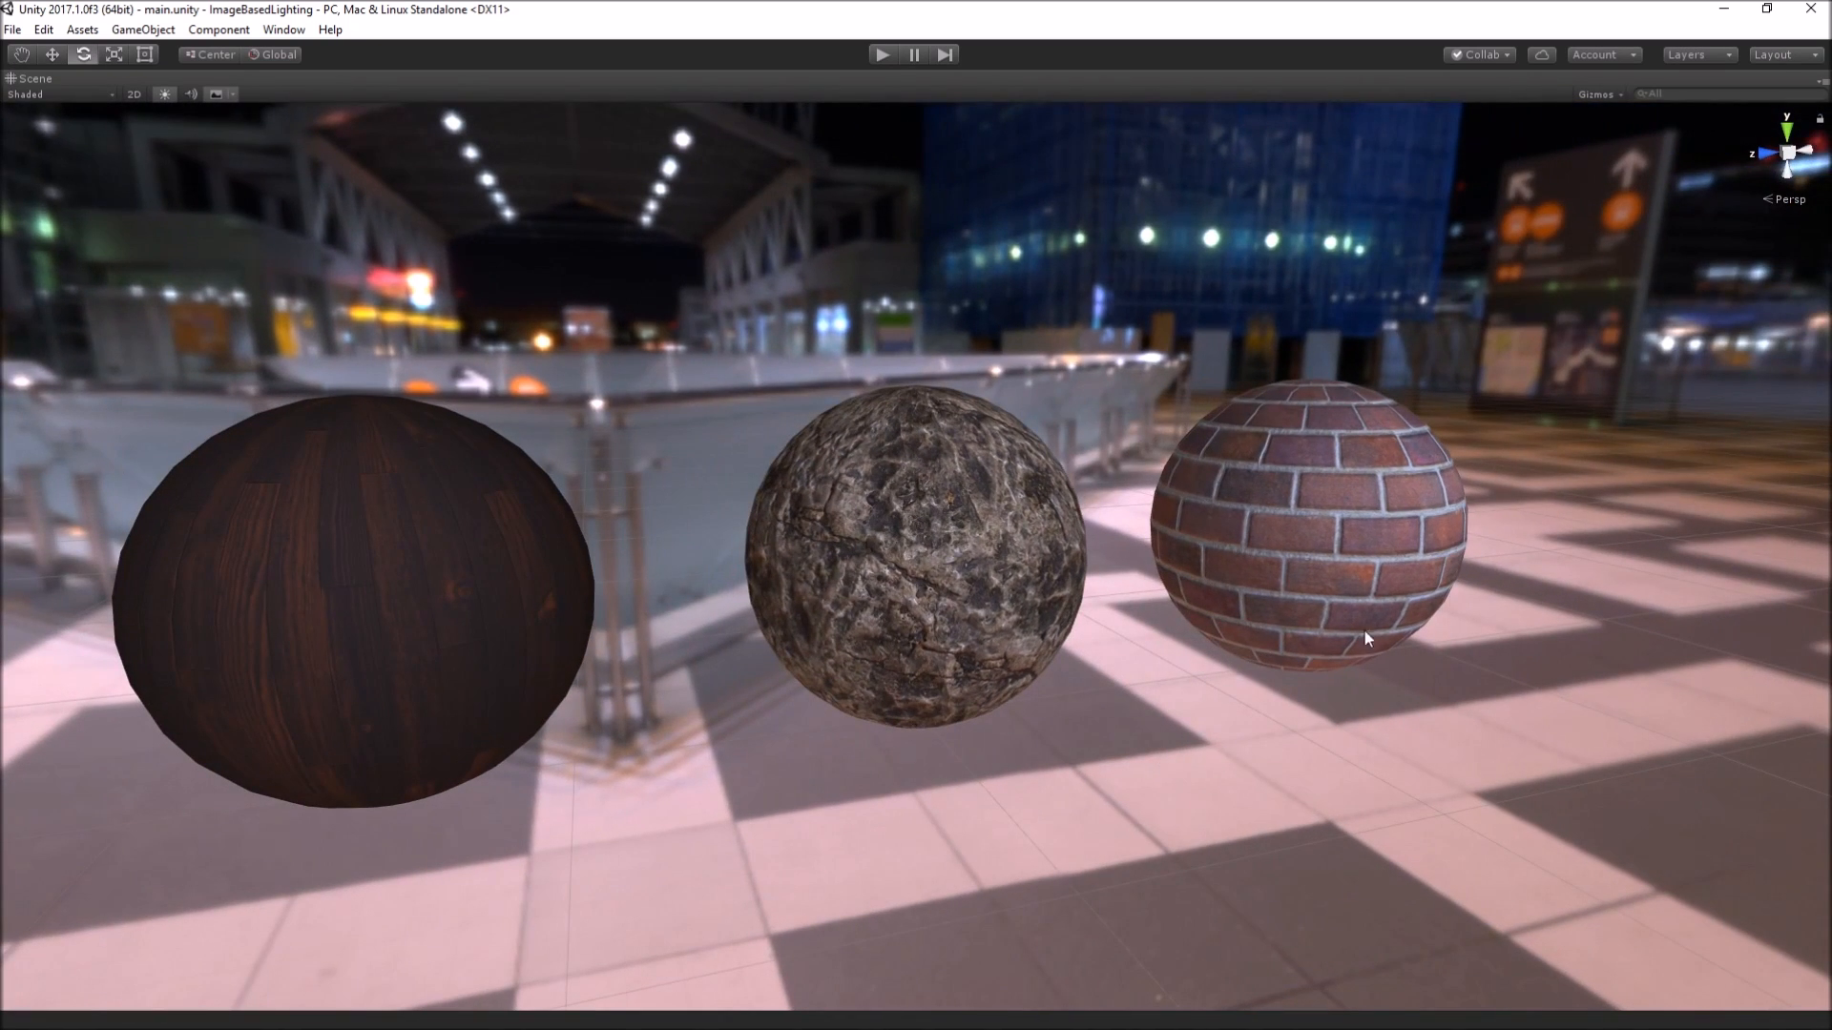
mouse_move(400, 389)
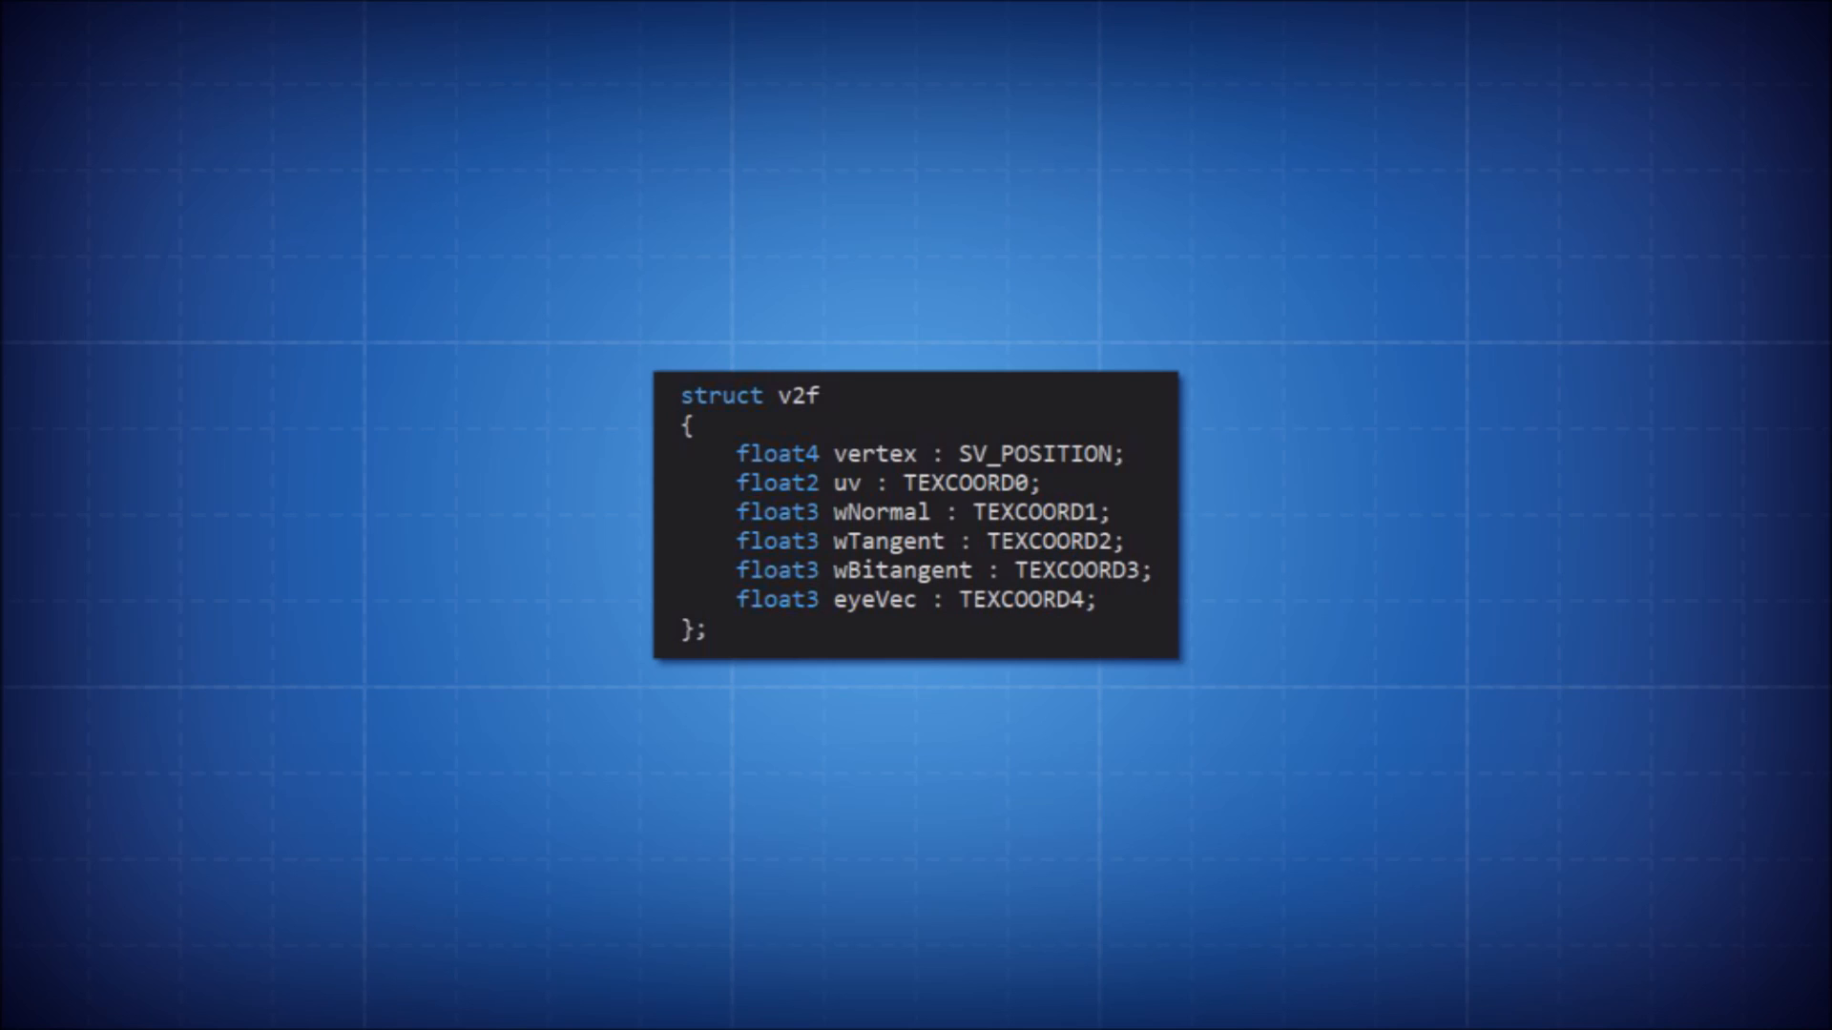
left_click(914, 599)
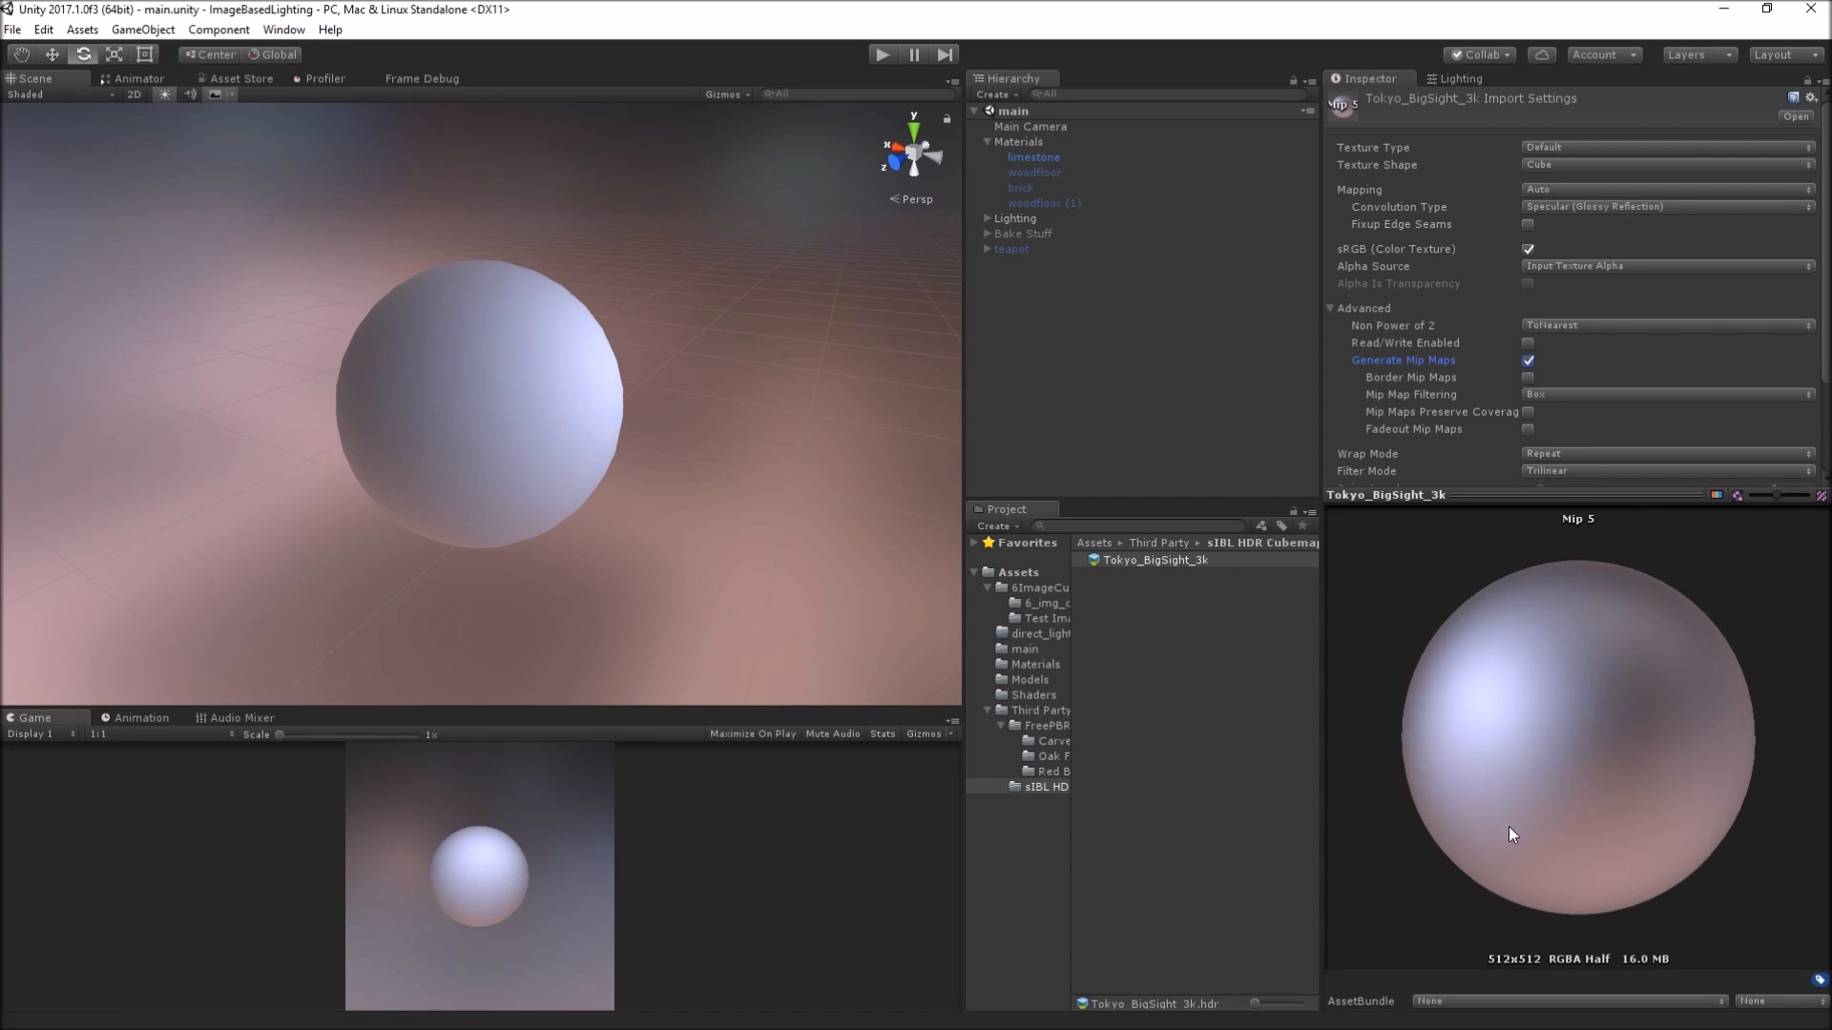
Step: Drag the cubemap preview slider to the heavily blurred Mip 5 level
left_click_drag(1511, 834, 1629, 658)
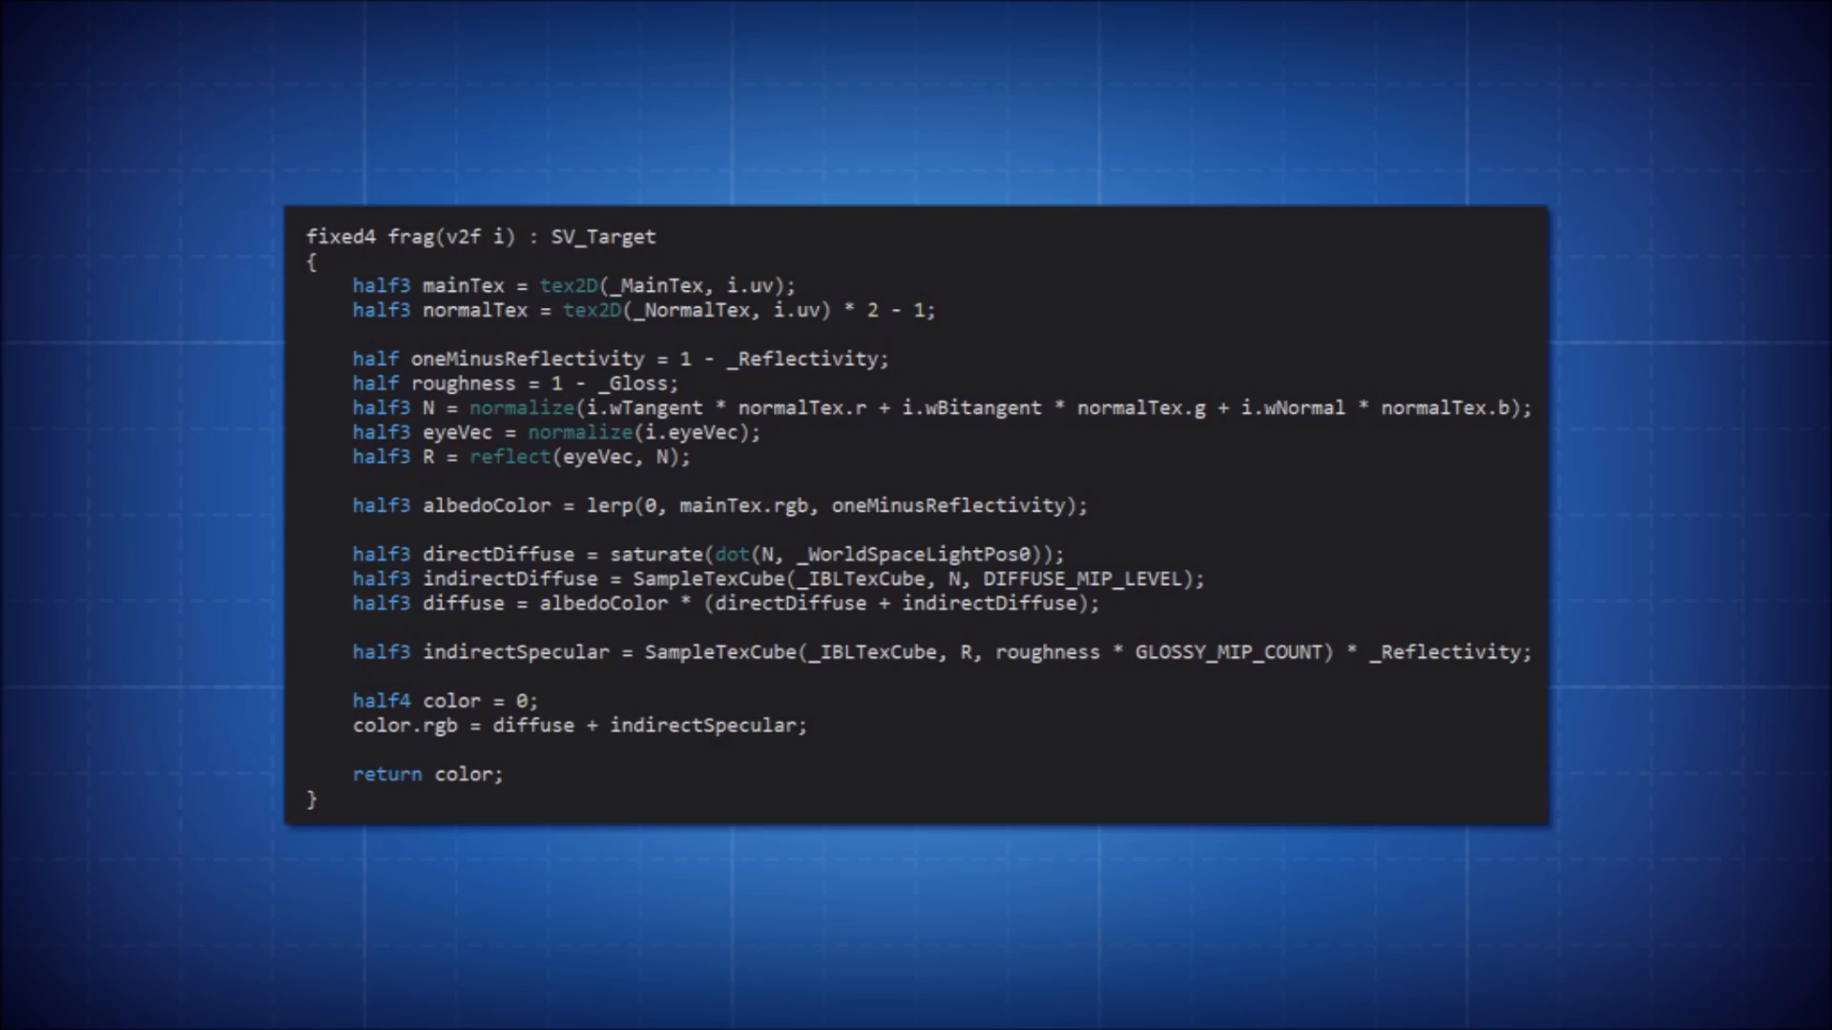
left_click(513, 384)
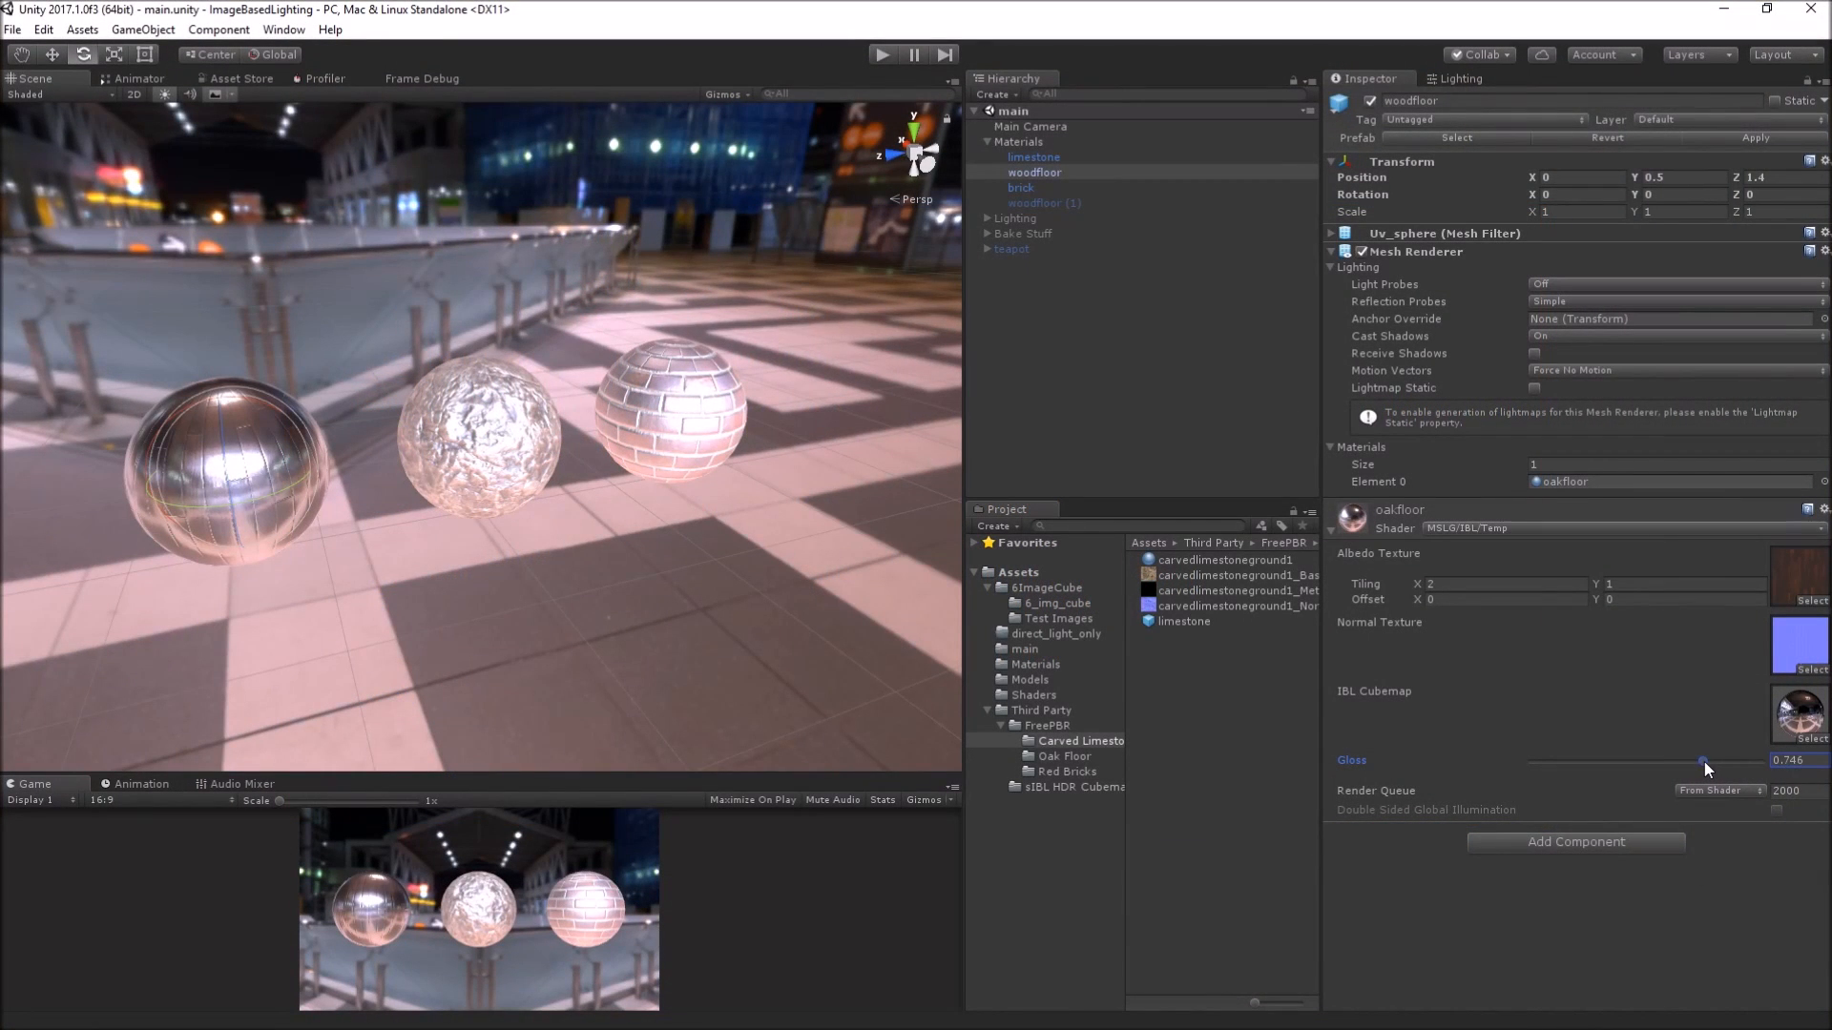
Step: Lower limestone gloss, then set woodfloor reflectivity near 0.32 and gloss near 0.81
left_click_drag(1700, 761, 1706, 762)
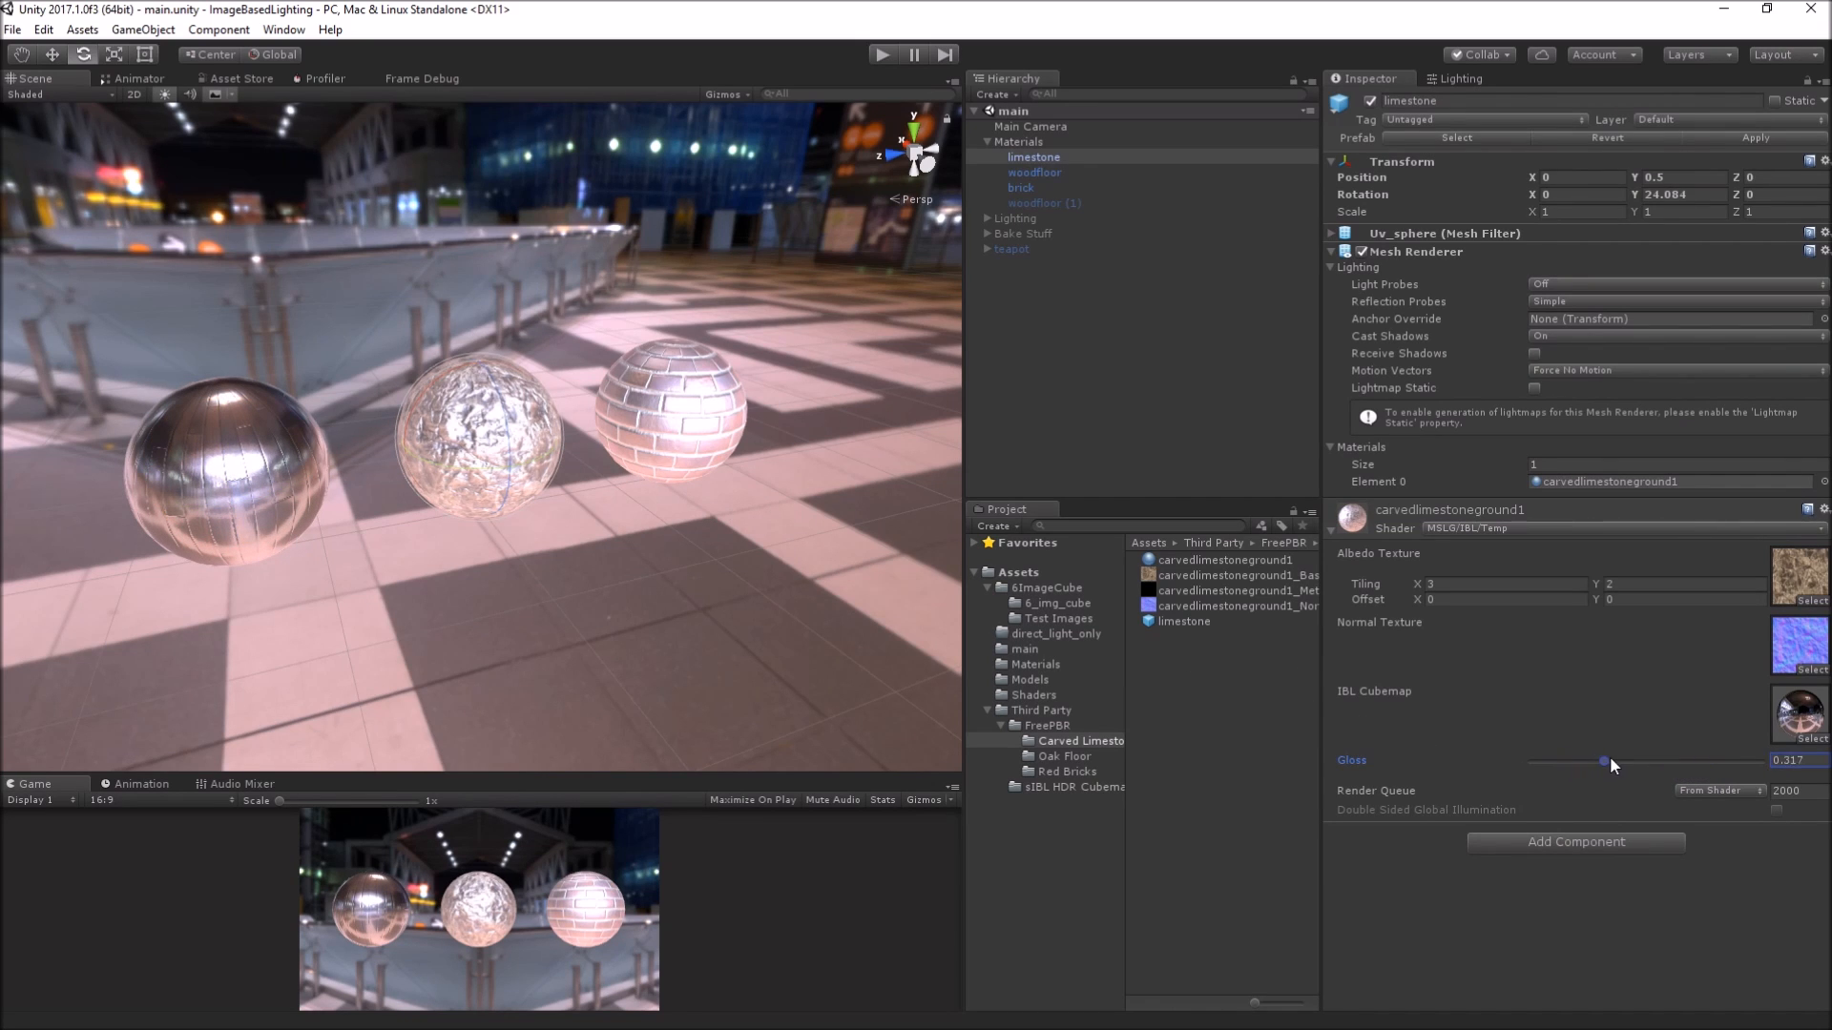
left_click(1033, 171)
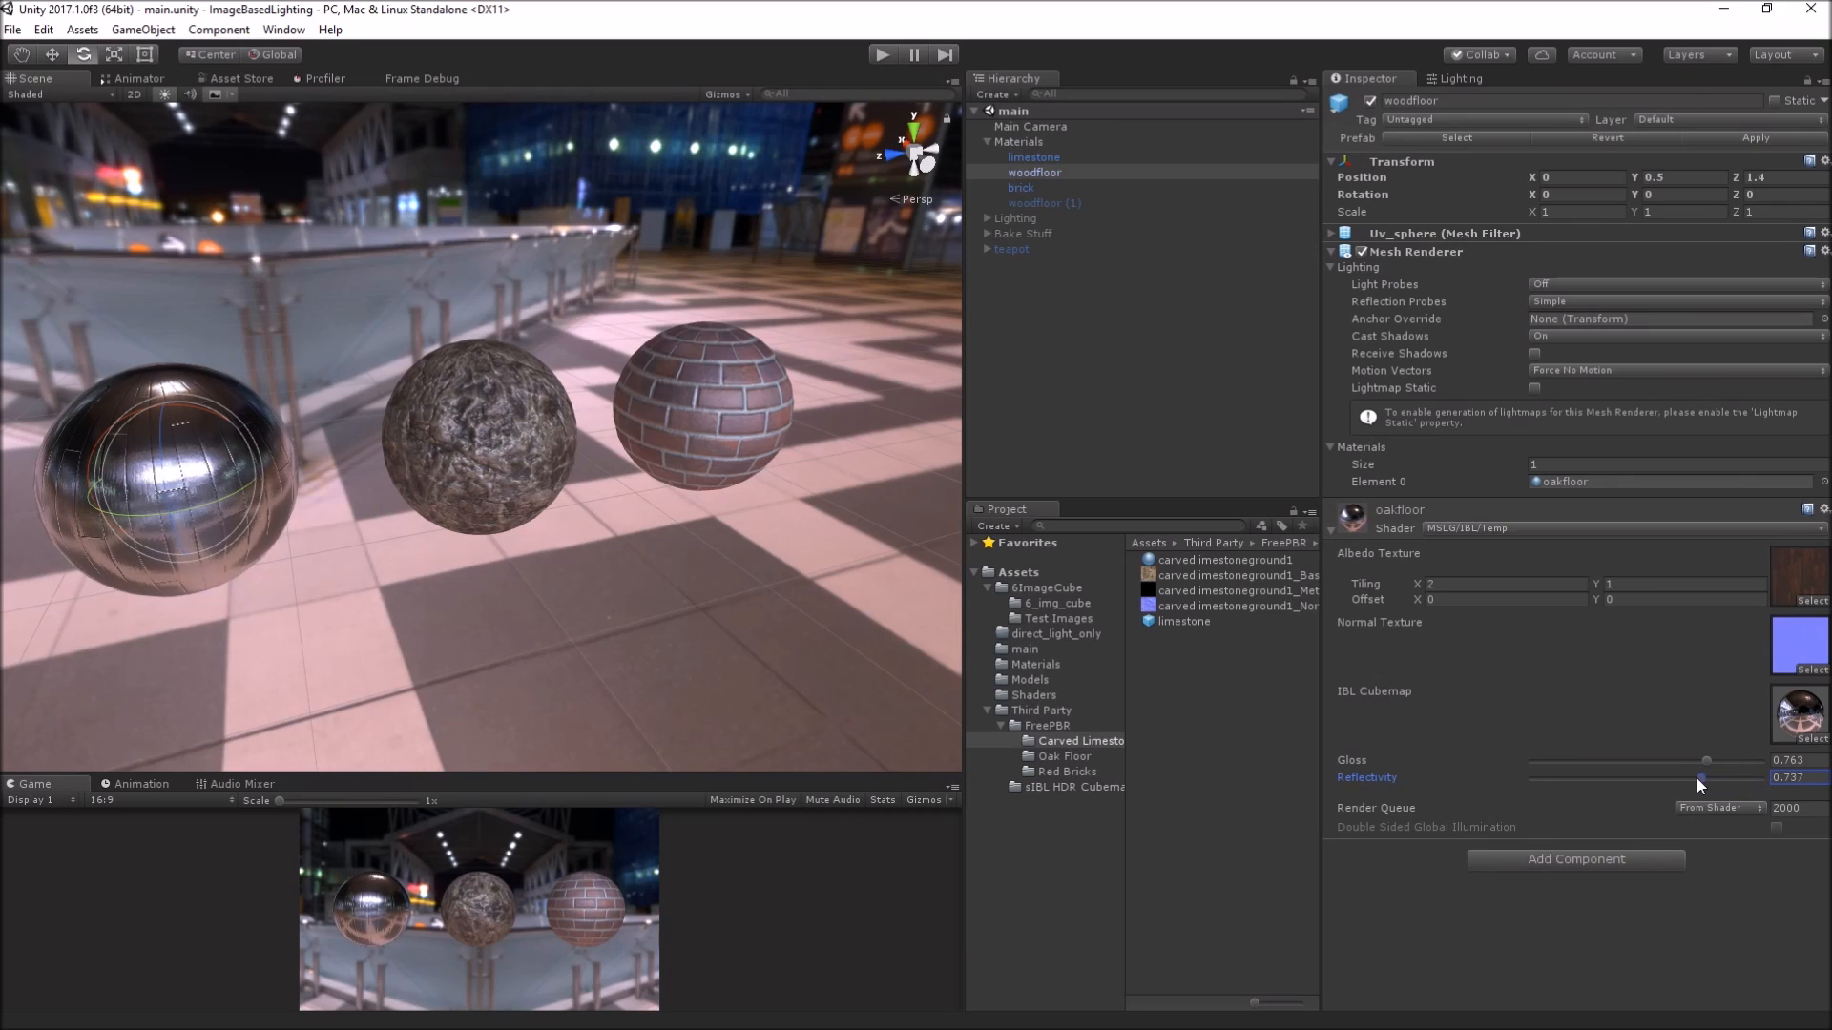
left_click_drag(1700, 783, 1595, 782)
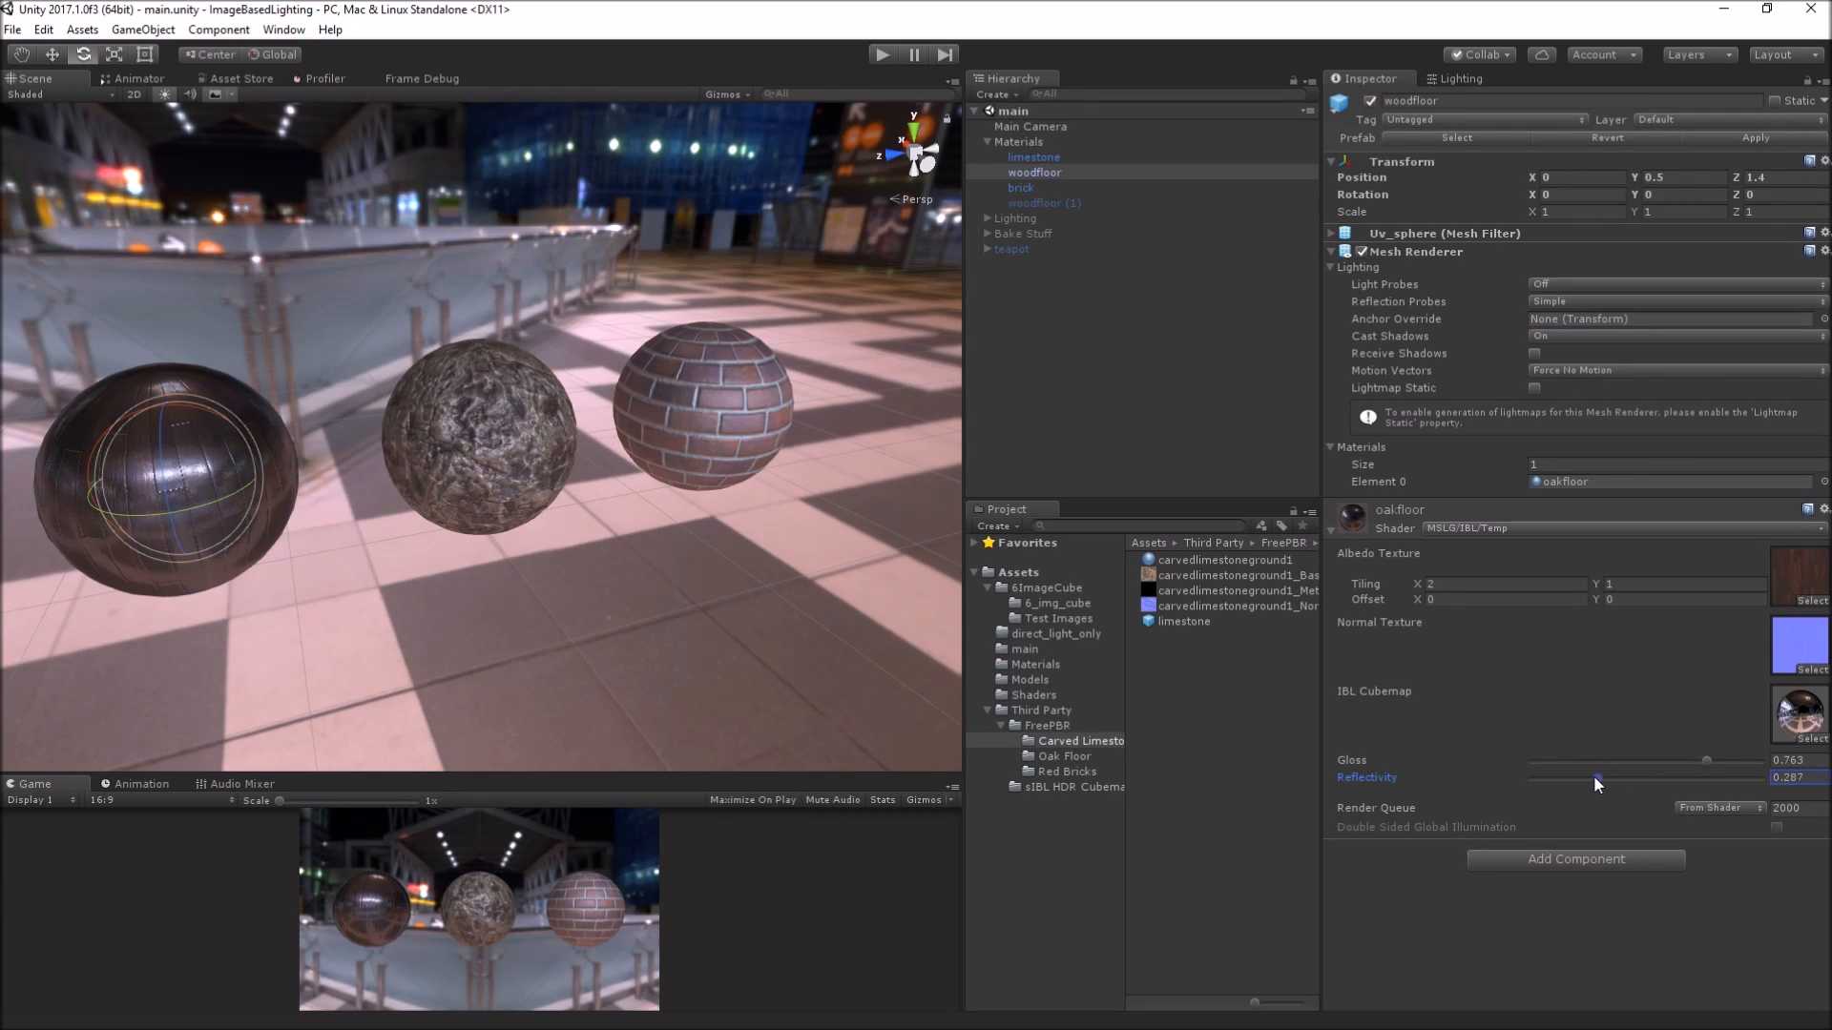
left_click_drag(1706, 767, 1717, 767)
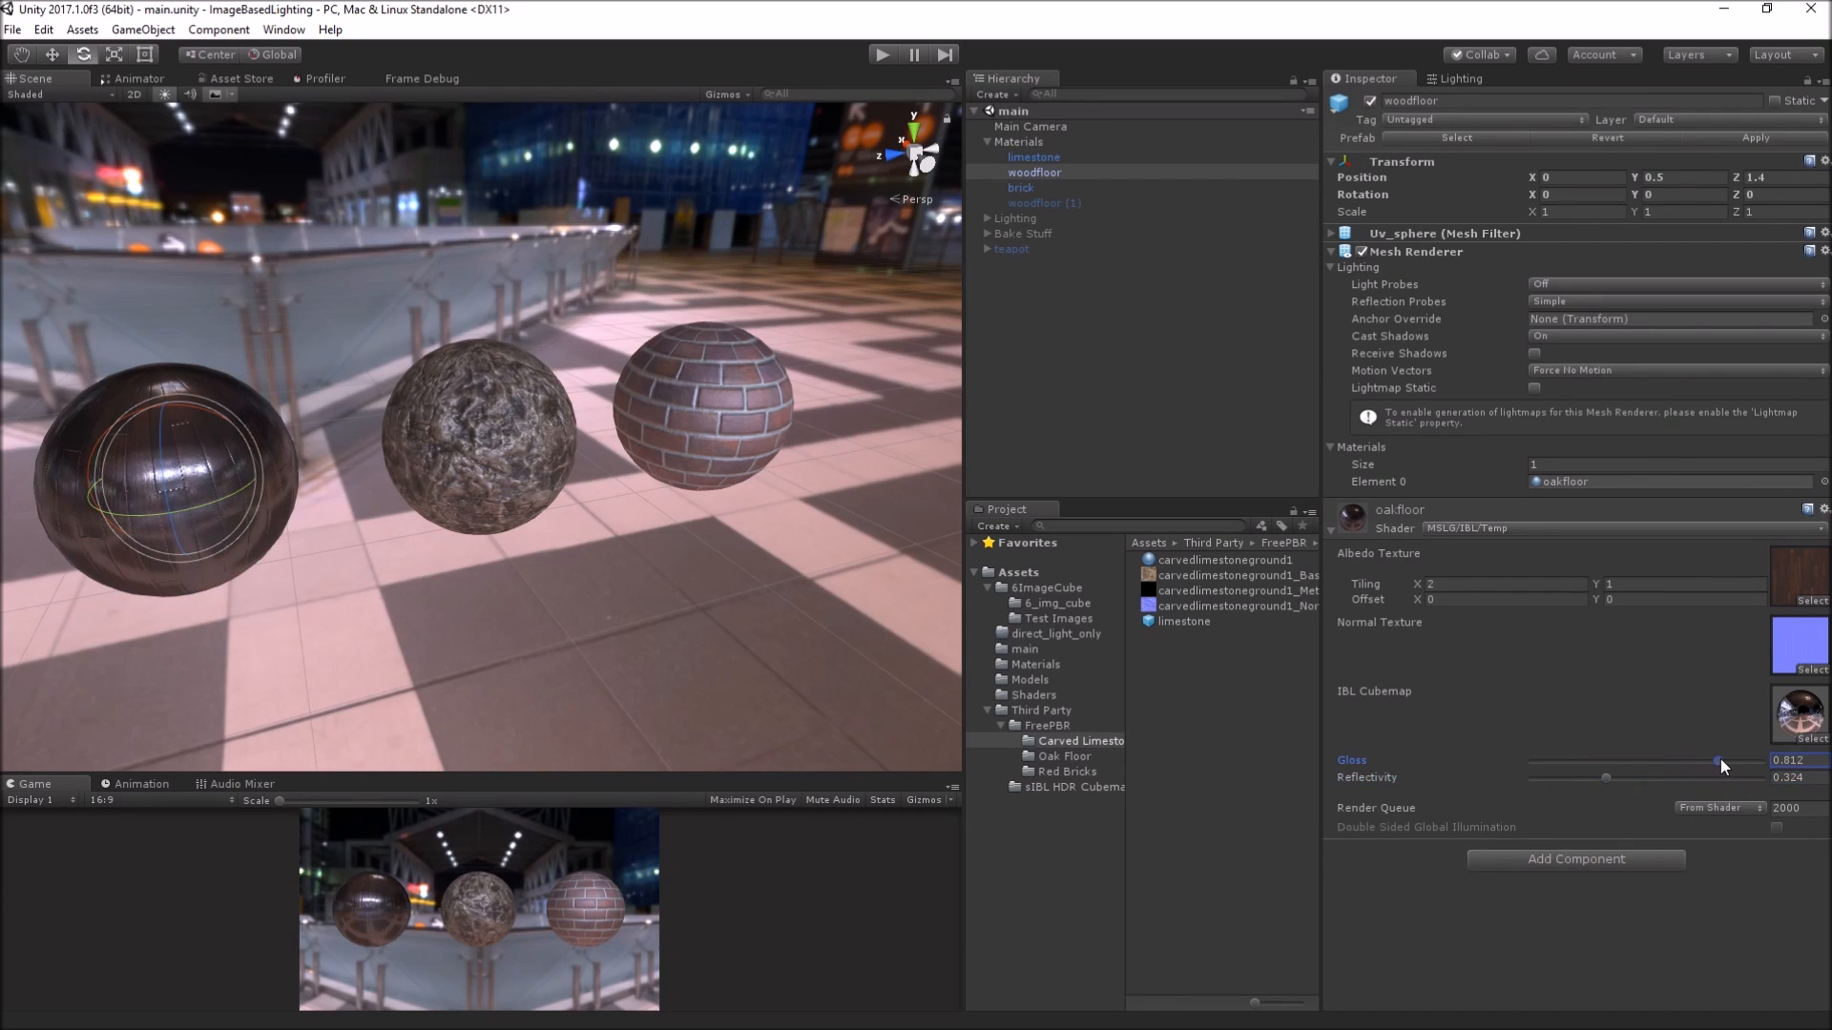